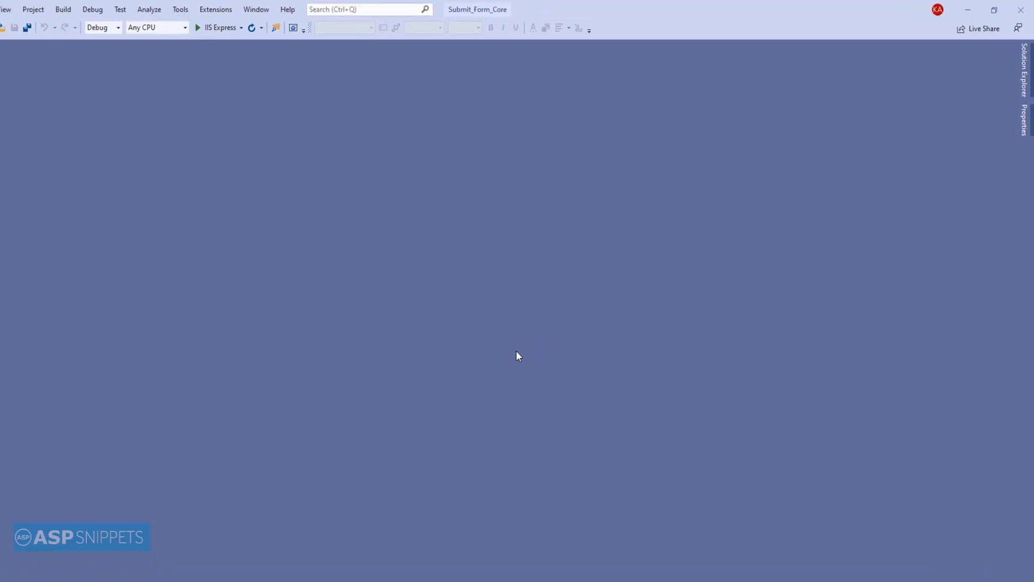
- Open HomeController.cs from the Controllers folder in Solution Explorer
left_click(1027, 73)
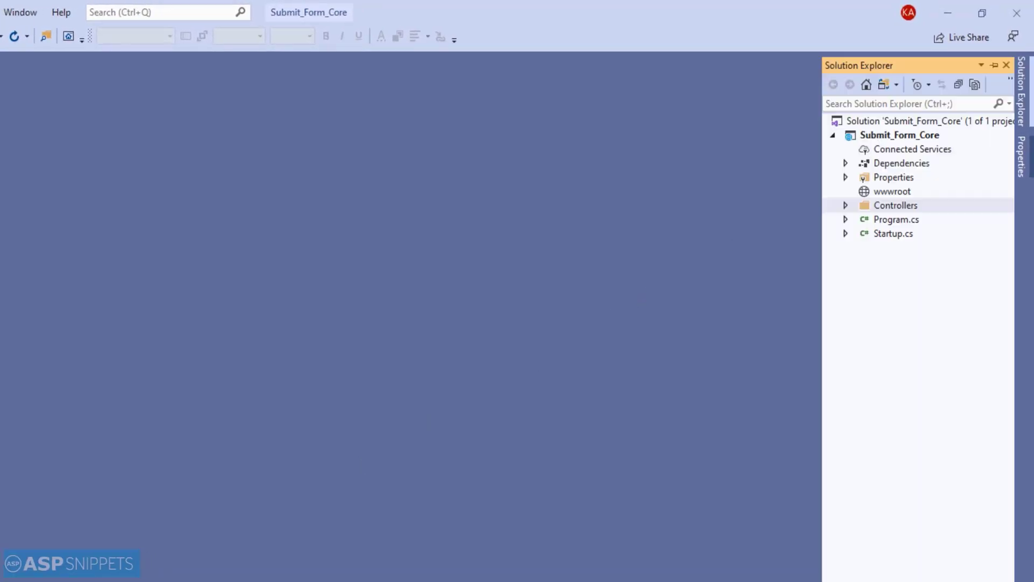
left_click(847, 205)
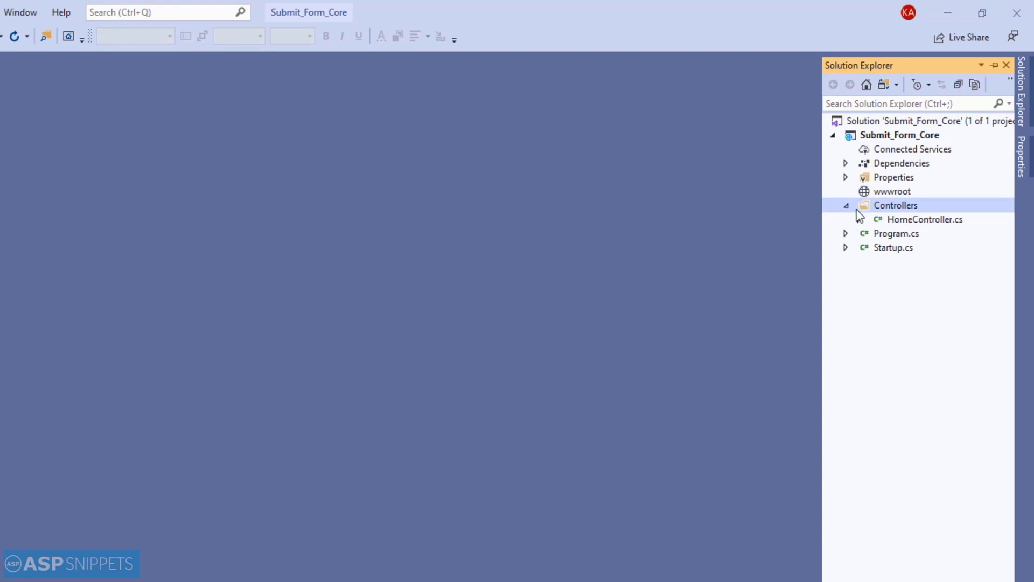
double_click(924, 218)
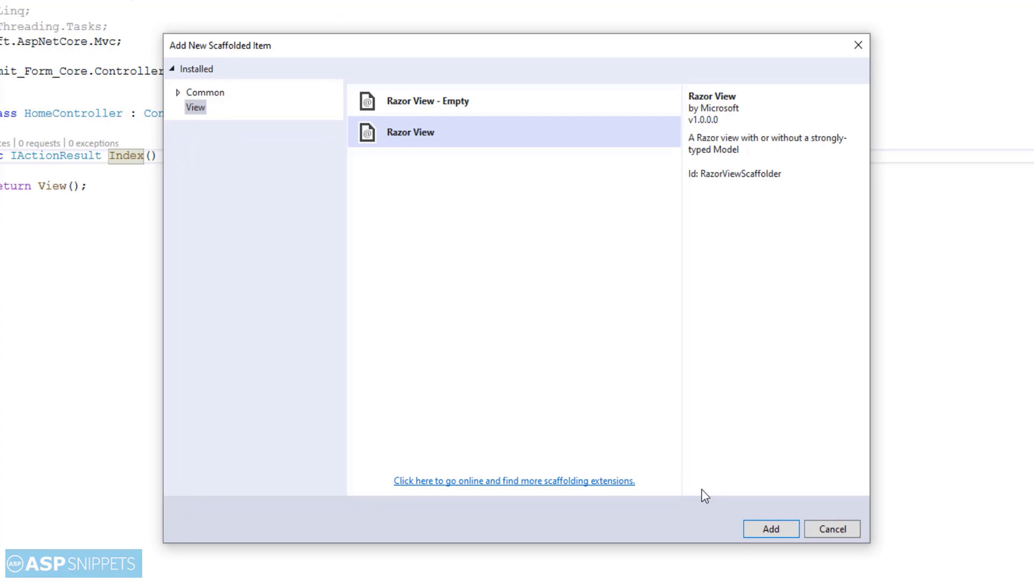
- Add an empty Razor view named Index with no layout for the Index action
left_click(770, 528)
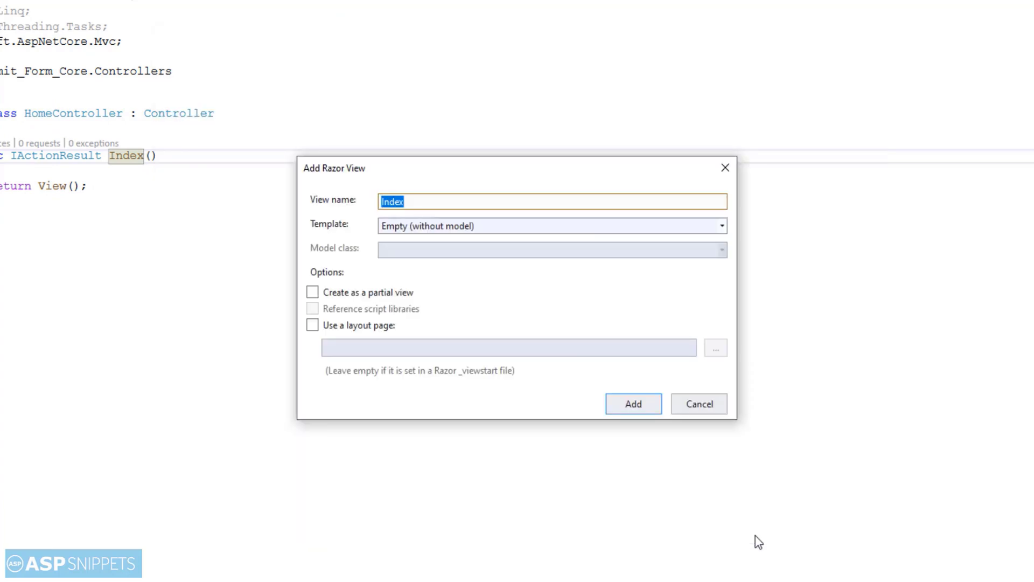
left_click(632, 403)
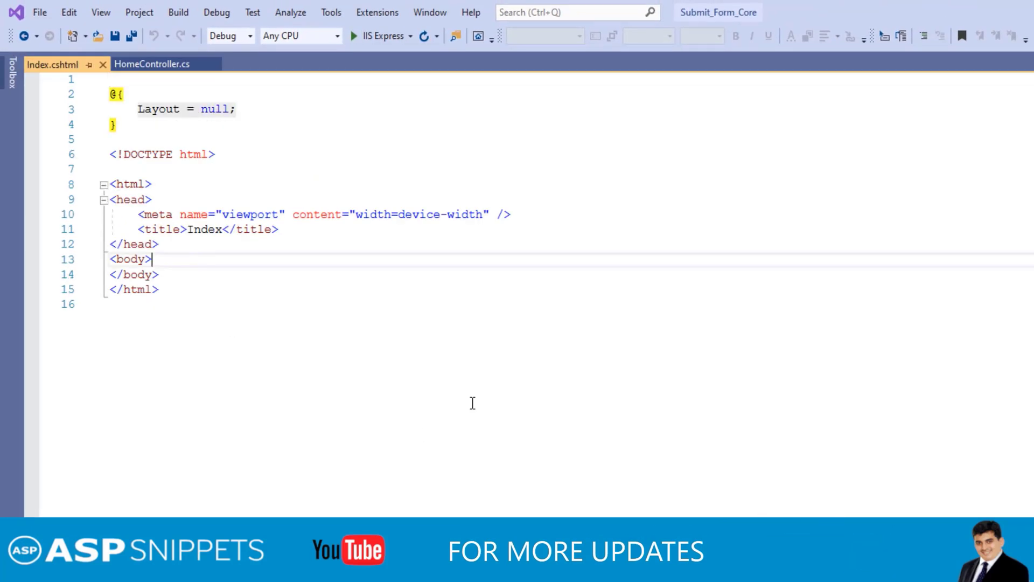
- Start a <form> tag with method="post" and enctype="multipart/form-data" in the view body
type("<")
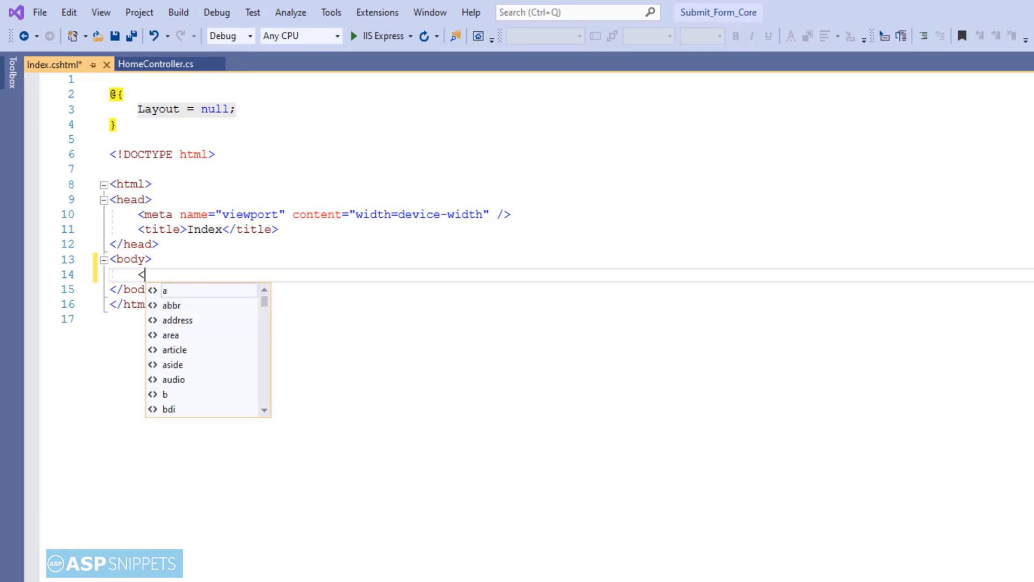
type("form")
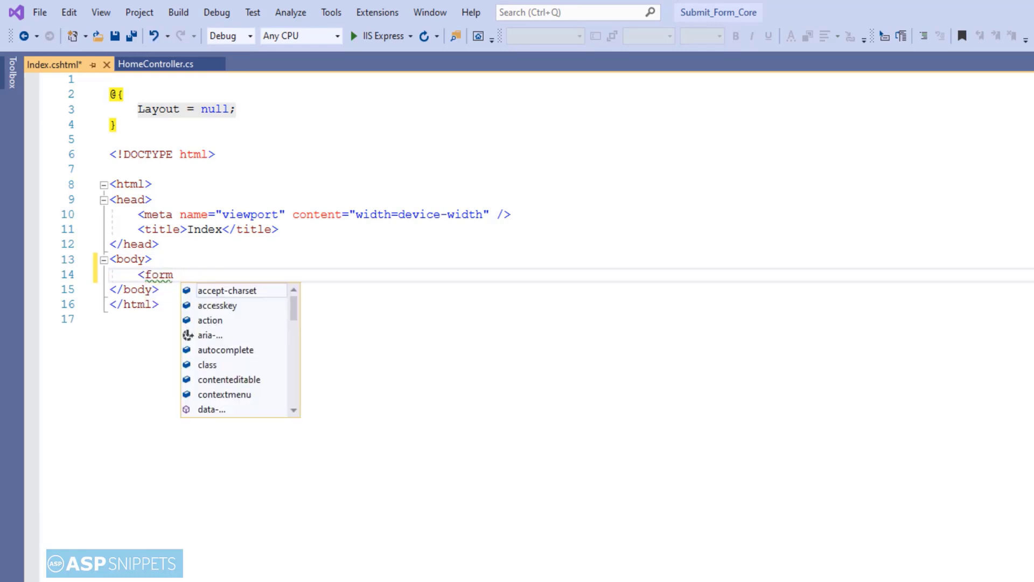
type("method")
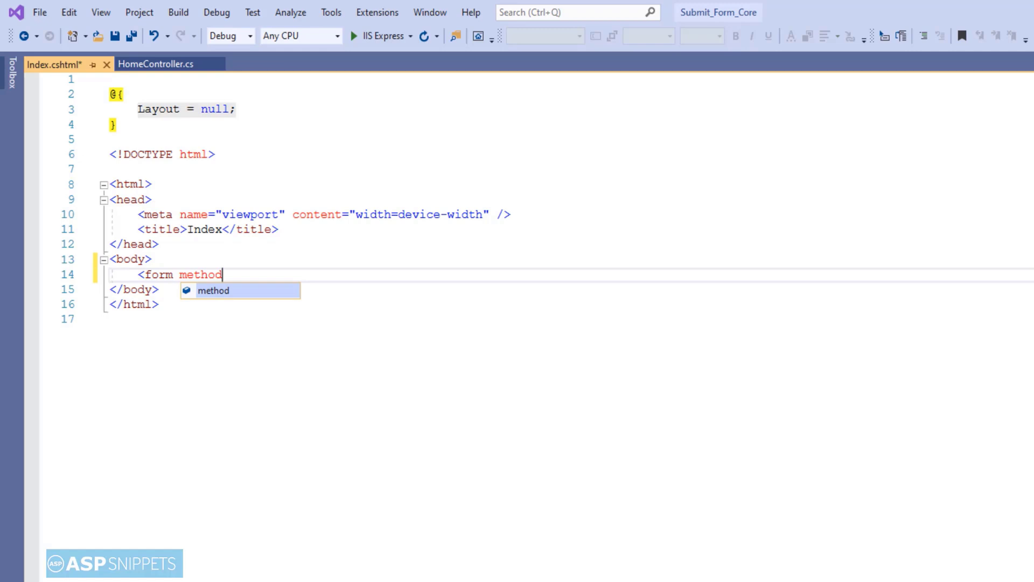
type("=\"post\"")
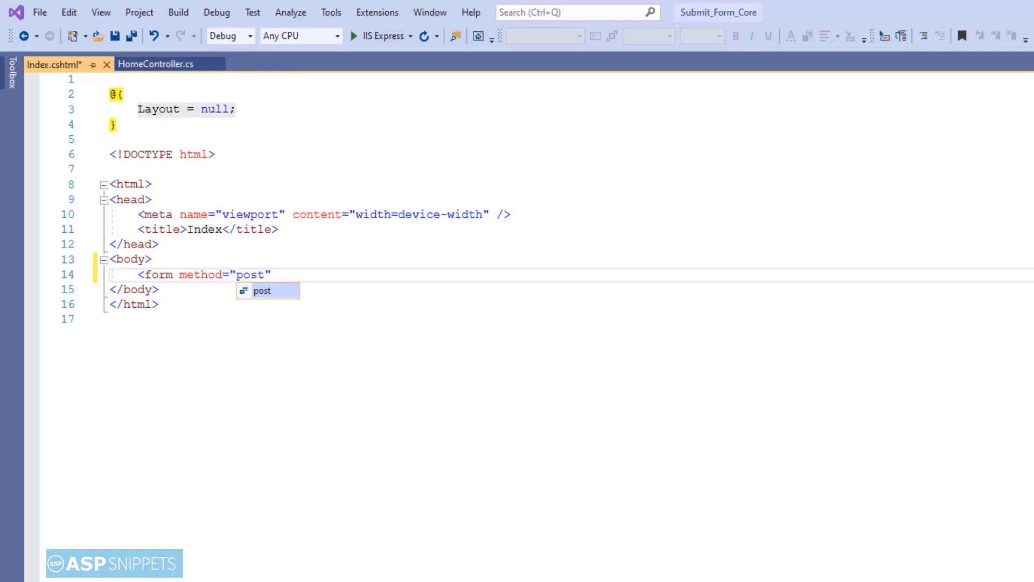
type("e")
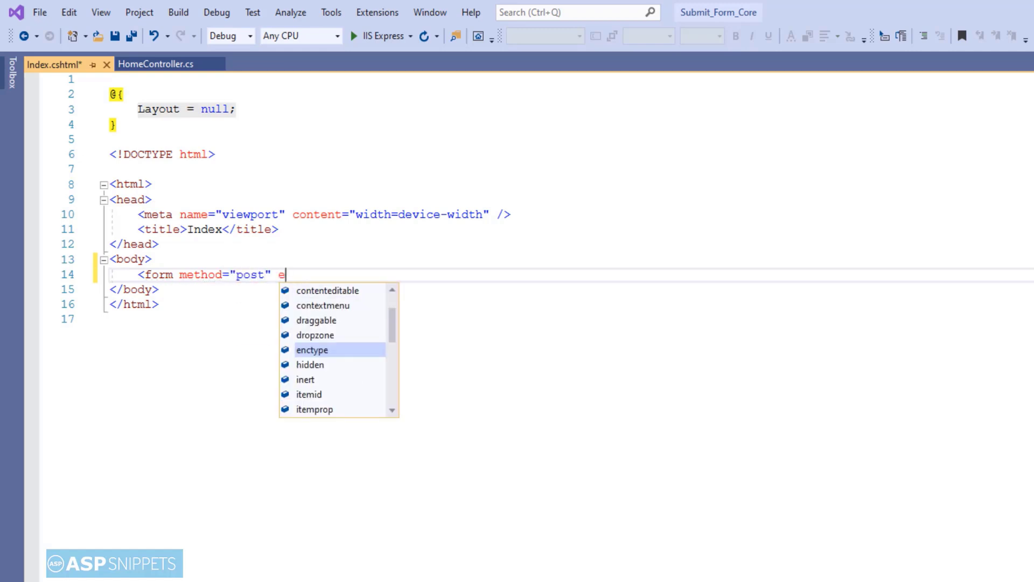
type("nctype=\"\"")
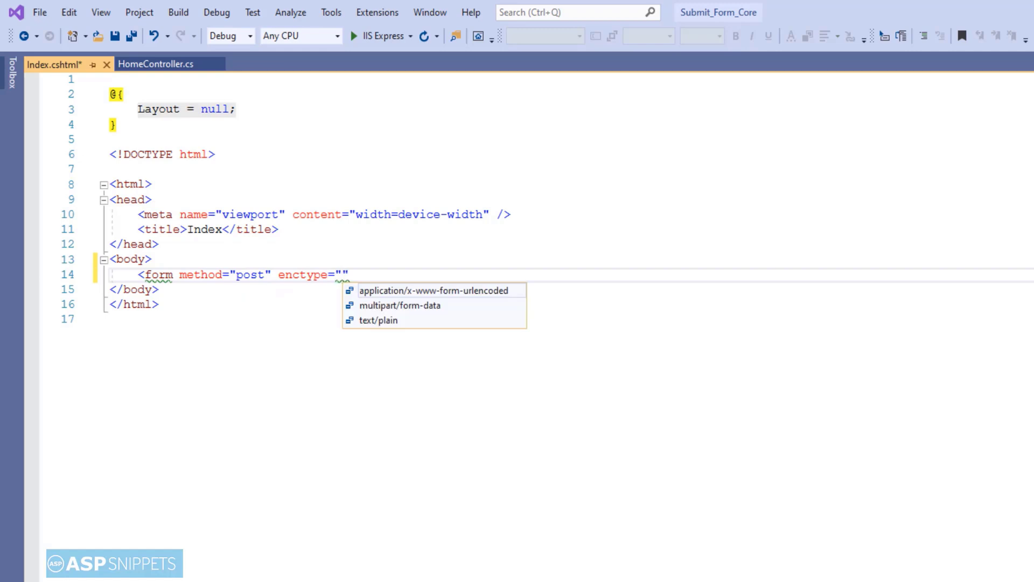
type("multipart/form-dat")
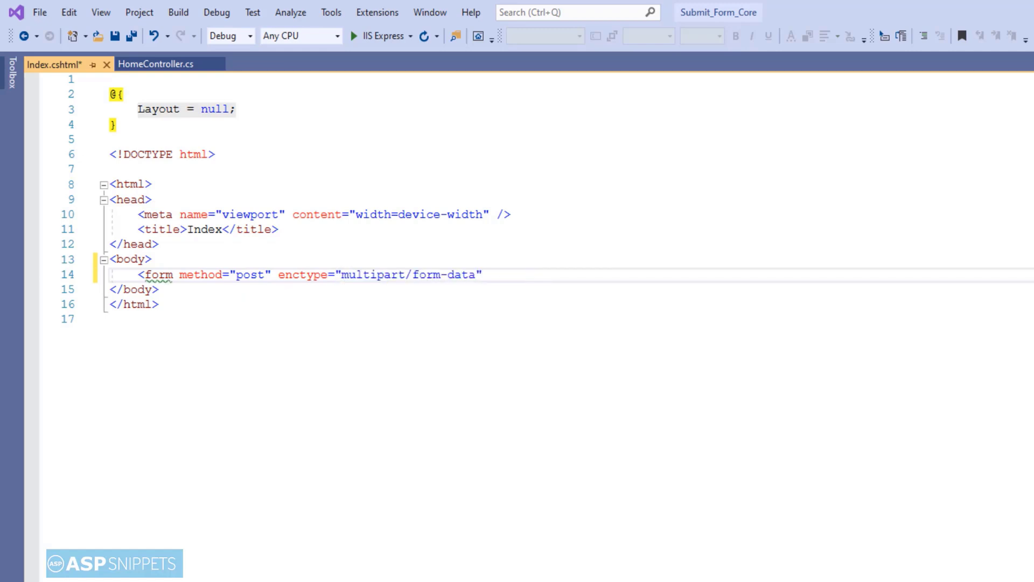
- Add asp-controller="Home" and an asp-action attribute to the form tag
type("asp-c")
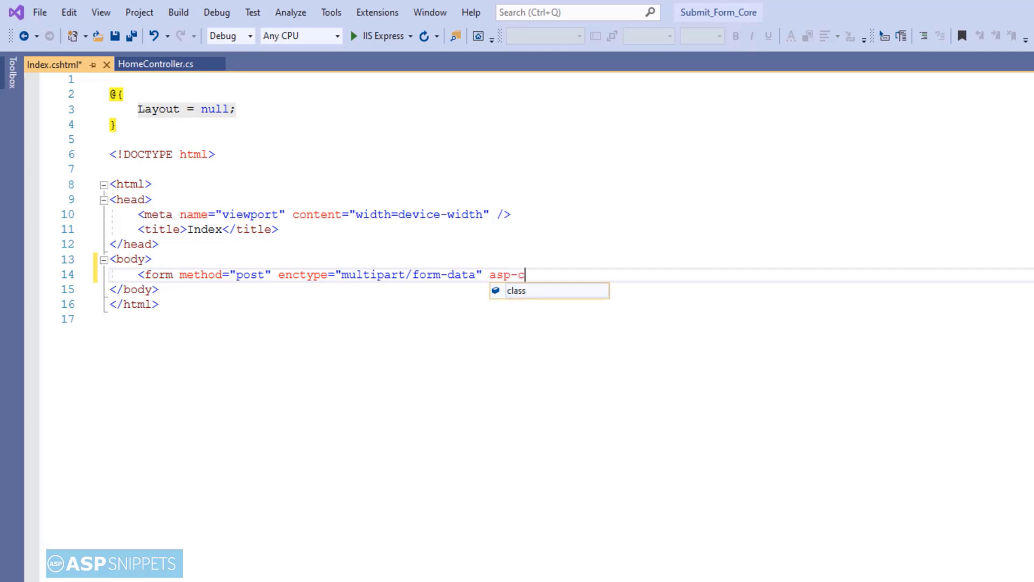
type("on")
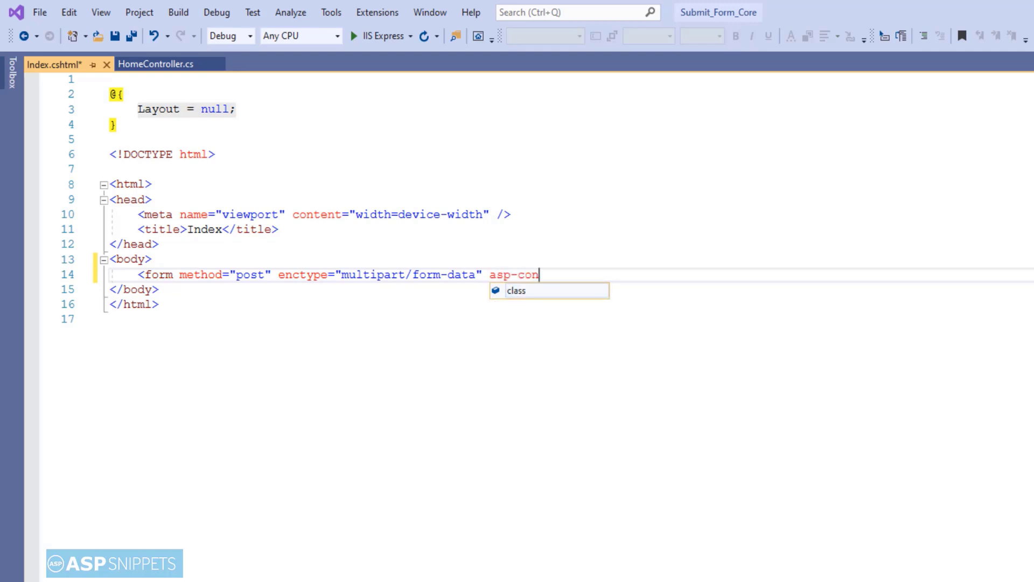
type("troller")
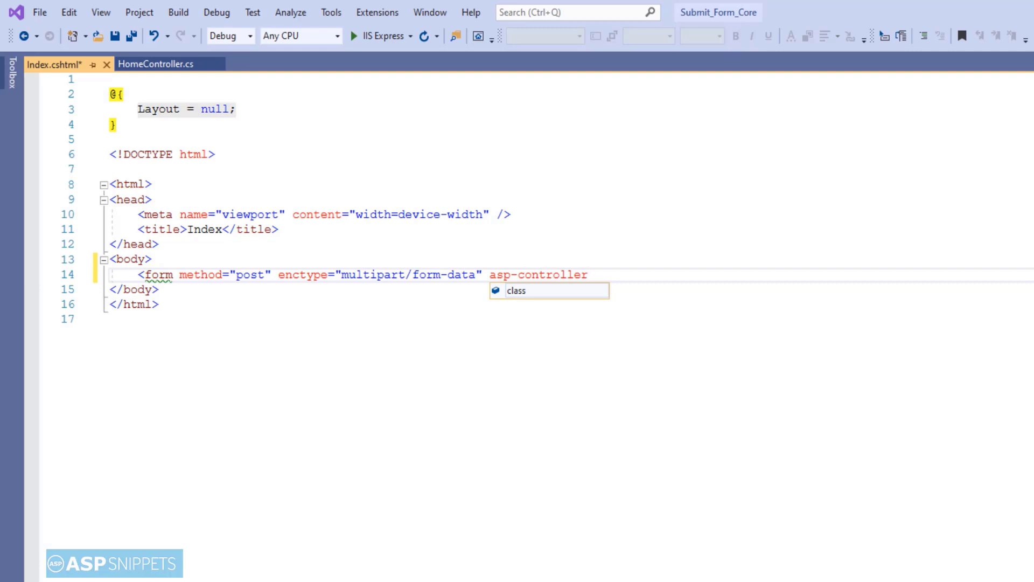
type("=\"Home\"")
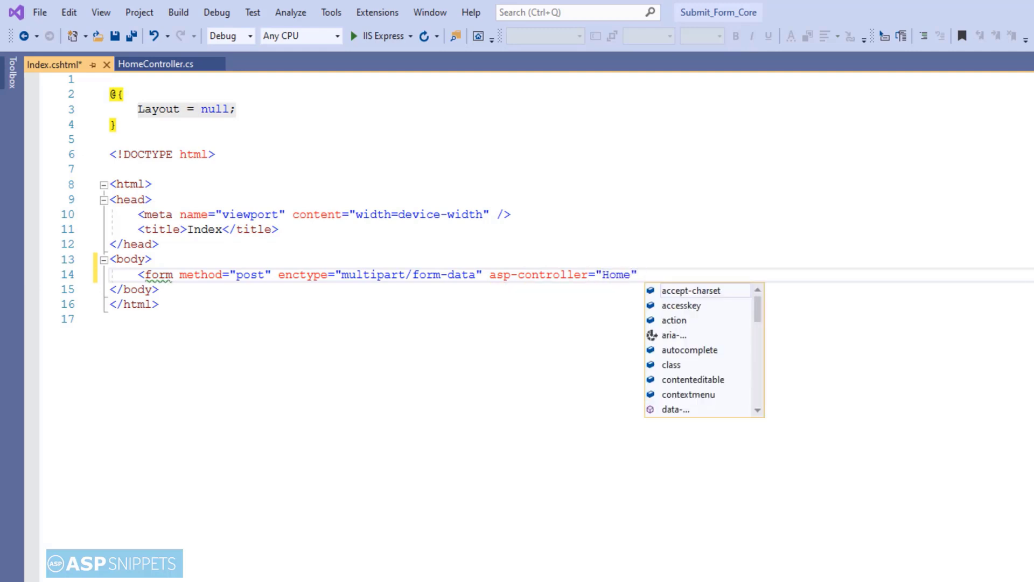
type("asp-action=\"Index\">")
type("<table>")
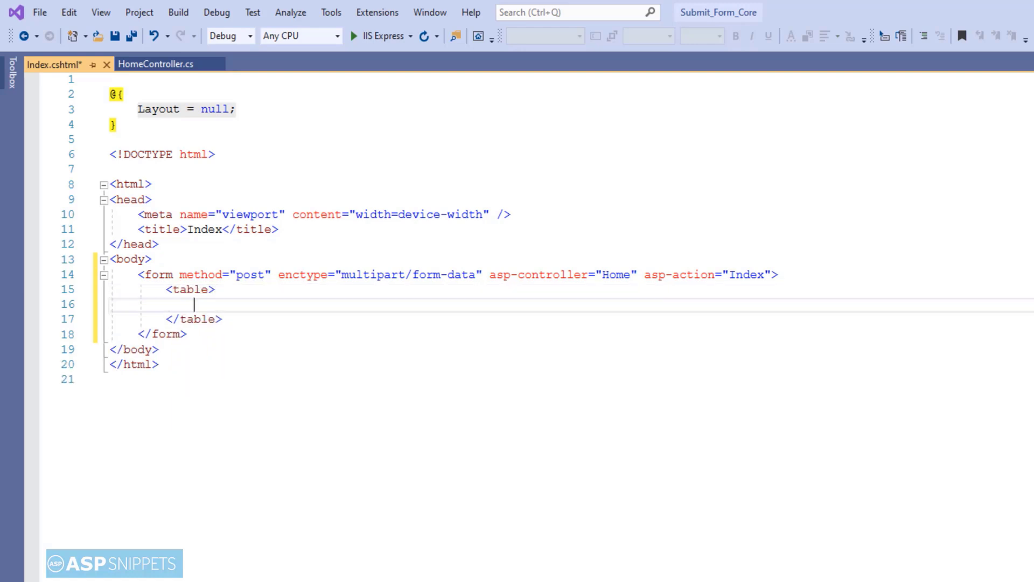
- Add a table row with a 'First Name:' label cell inside the form
type("<tr>")
type("<td></td>")
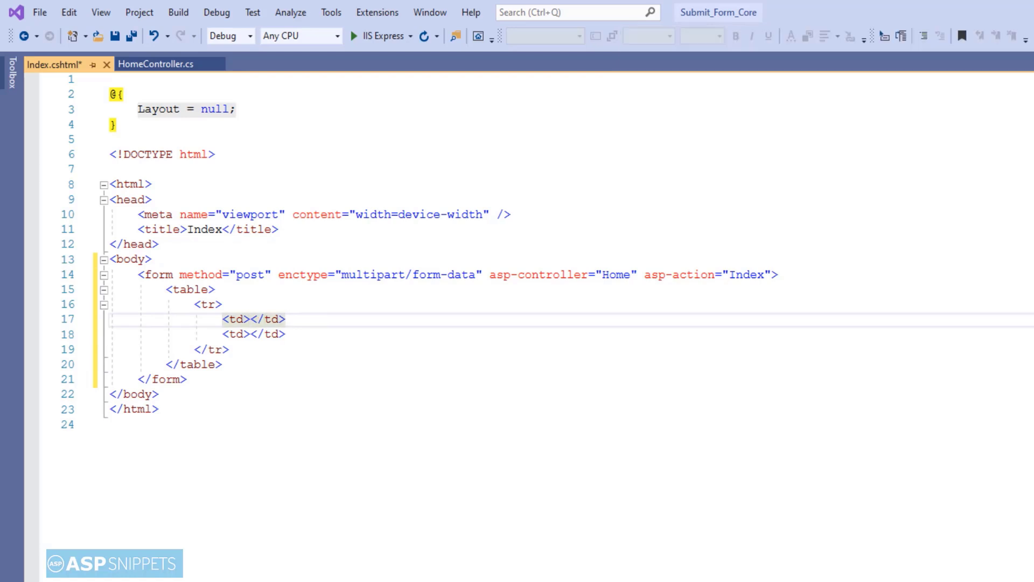
type("First Name:")
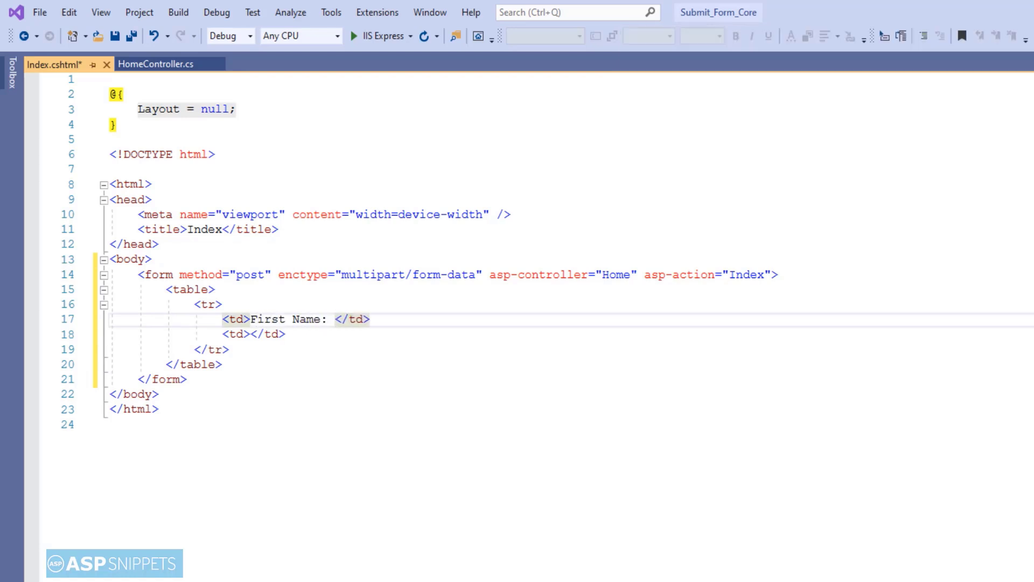
- Add <input type="text" id="txtFirstName" name="FirstName" /> beside the First Name label
type("<")
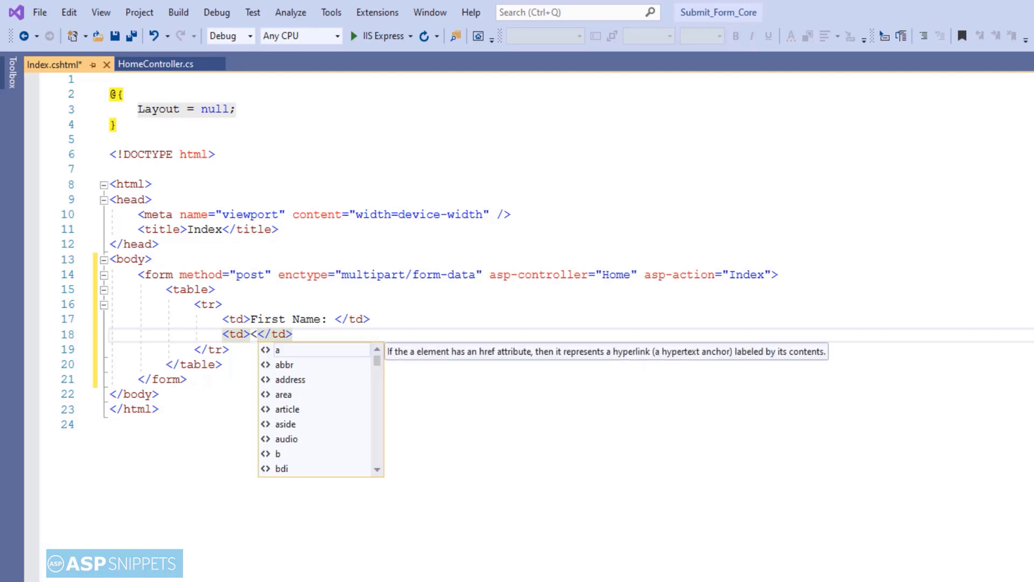
type("input t")
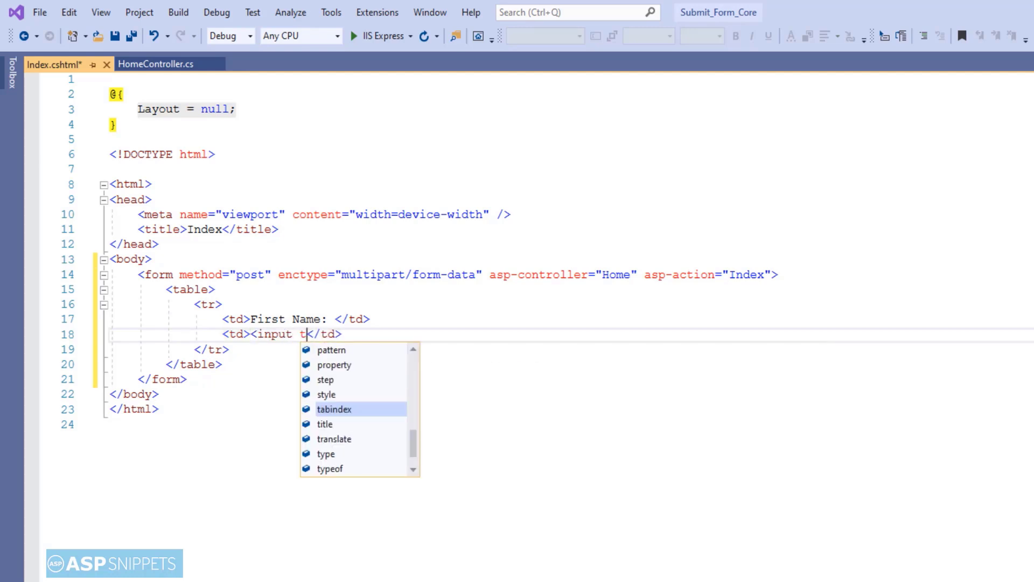
type("ype=\"\"")
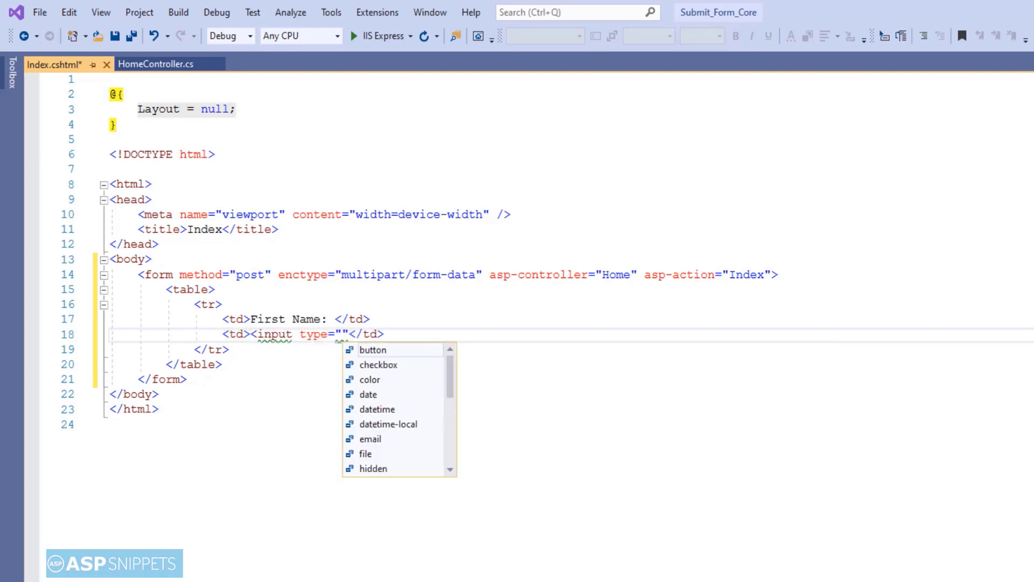
type("text")
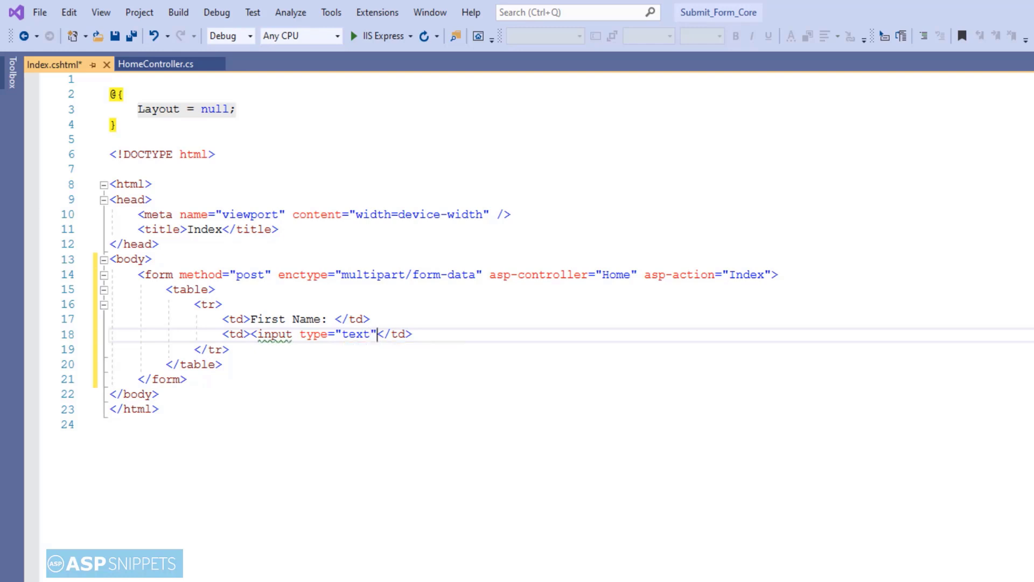
type("id=\"\"")
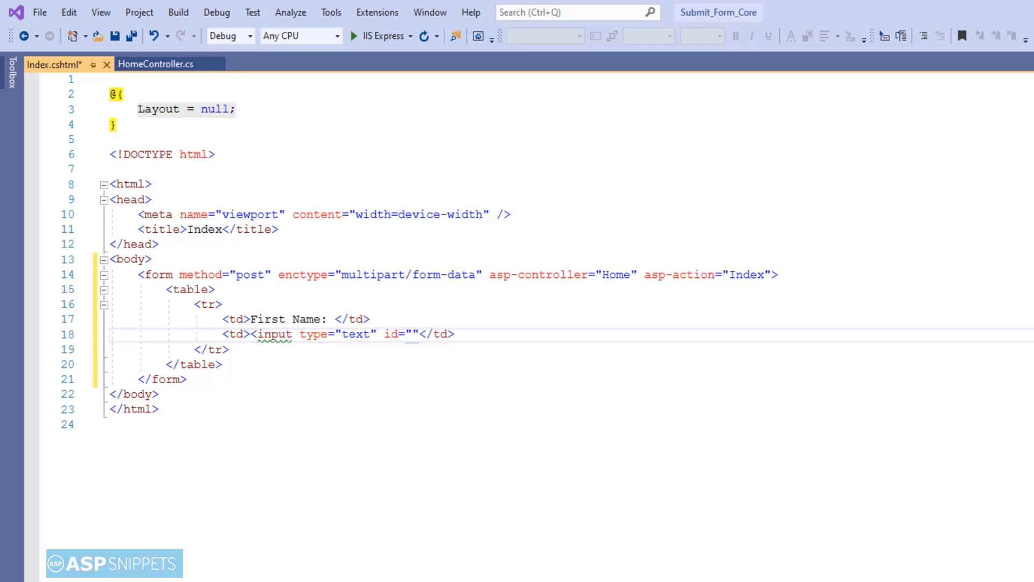
type("txtFirstNa")
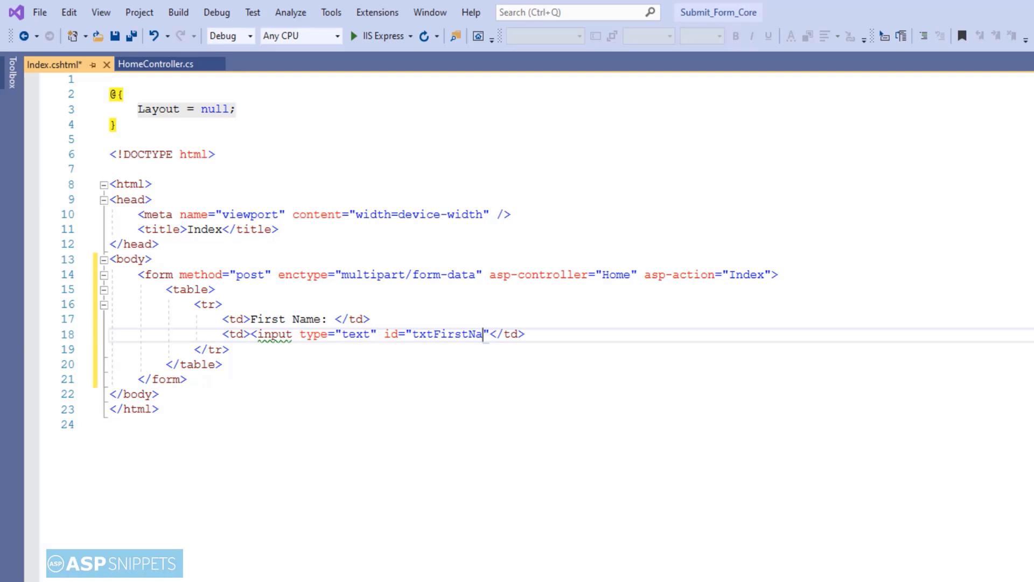
type("me")
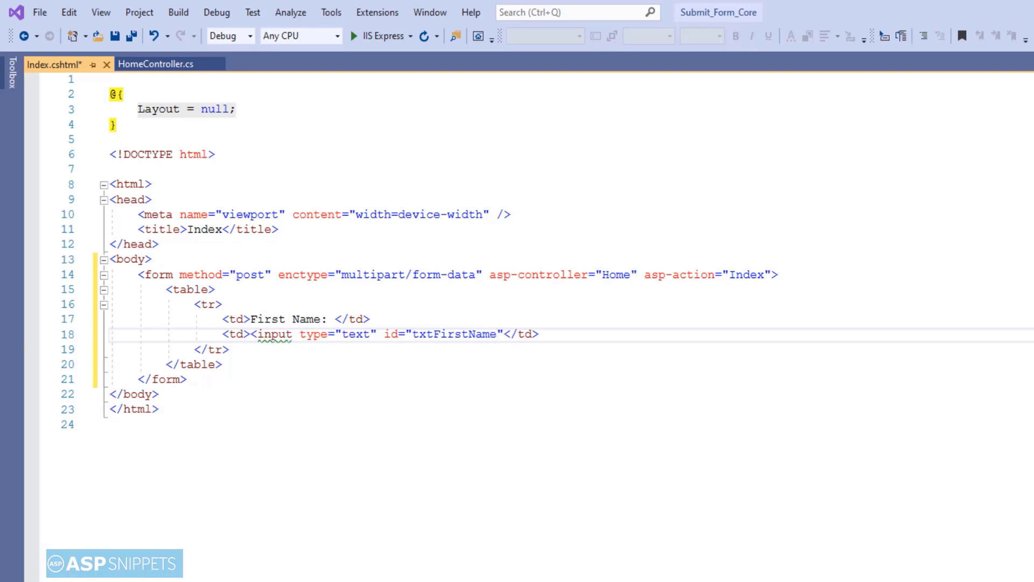
type("name=\"\"")
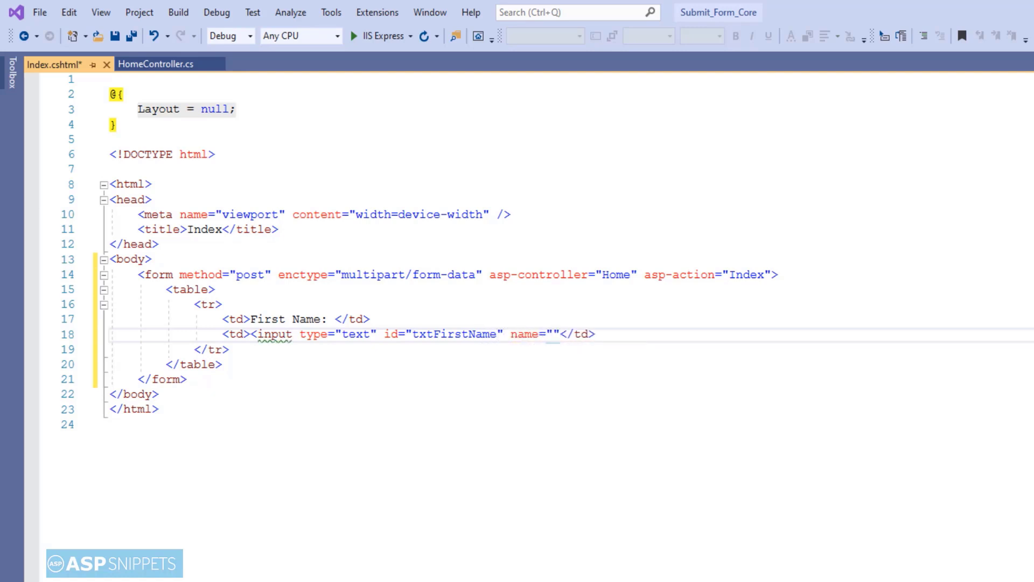
type("FirstName")
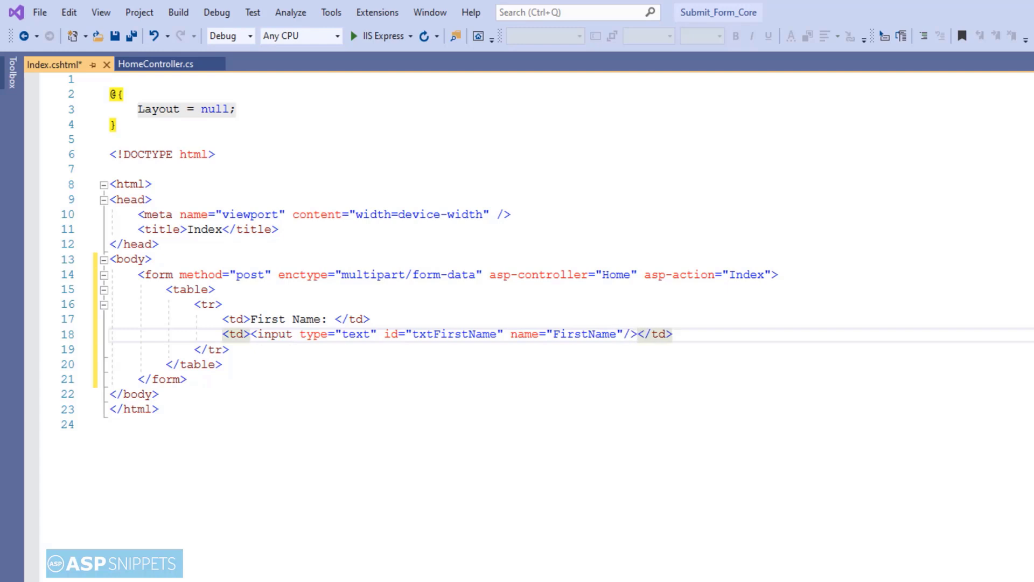
left_click(636, 334)
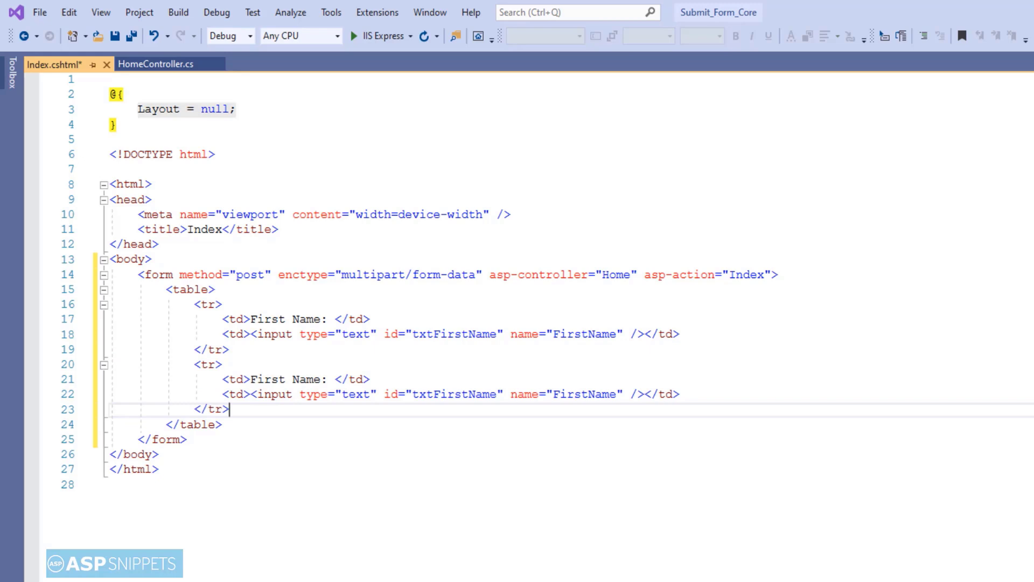
- Rename the duplicated row to Last Name with input id txtLastName and name LastName
type("La")
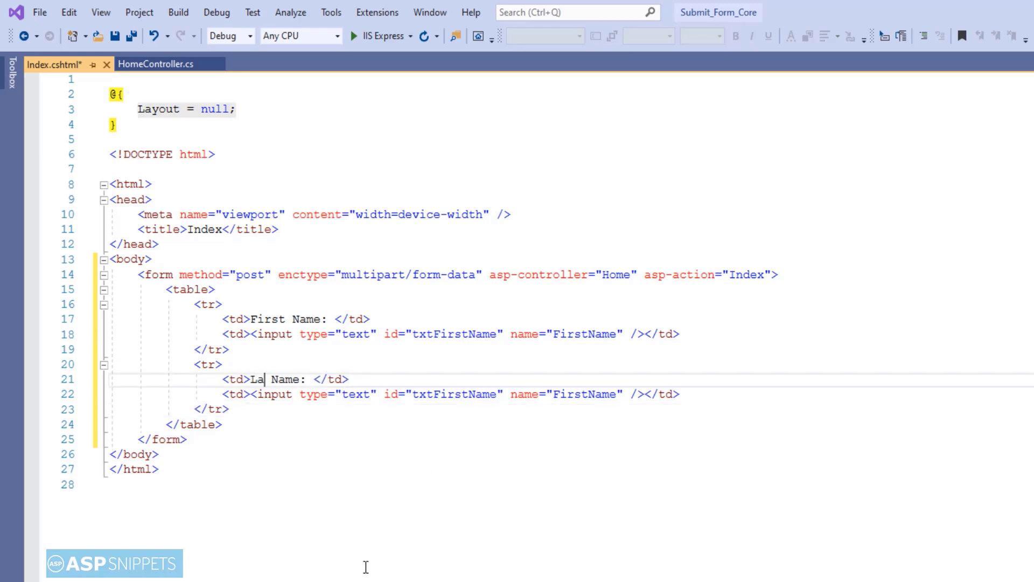
type("st")
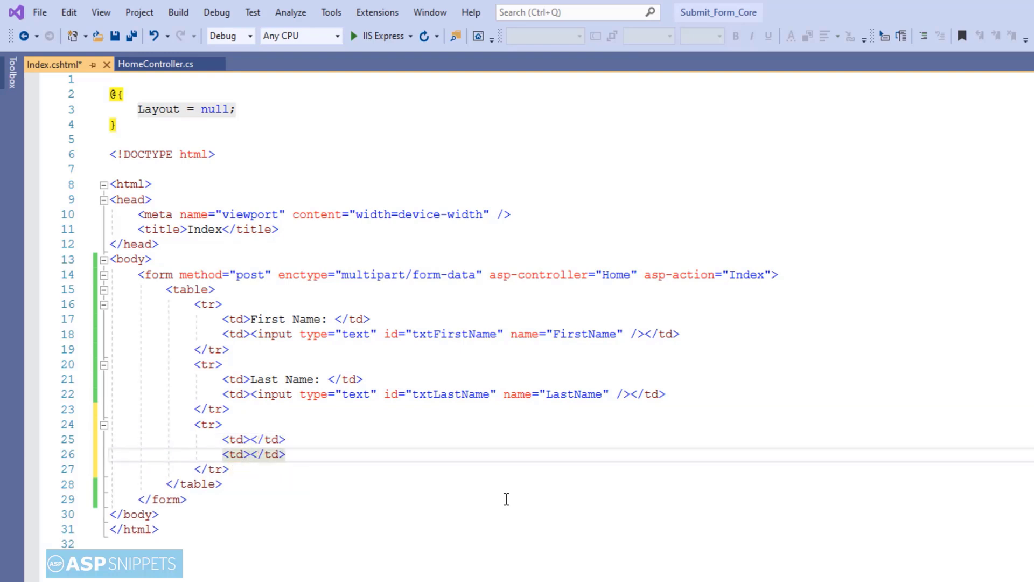
- Add <input type="submit" value="..." /> in the third table row
type("<input type<")
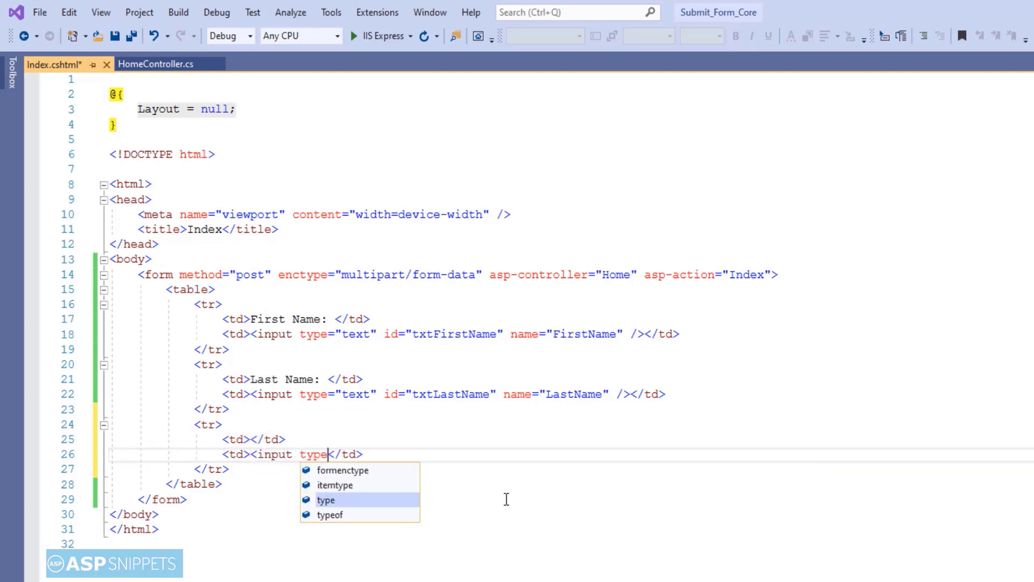
type("=\"submit\"")
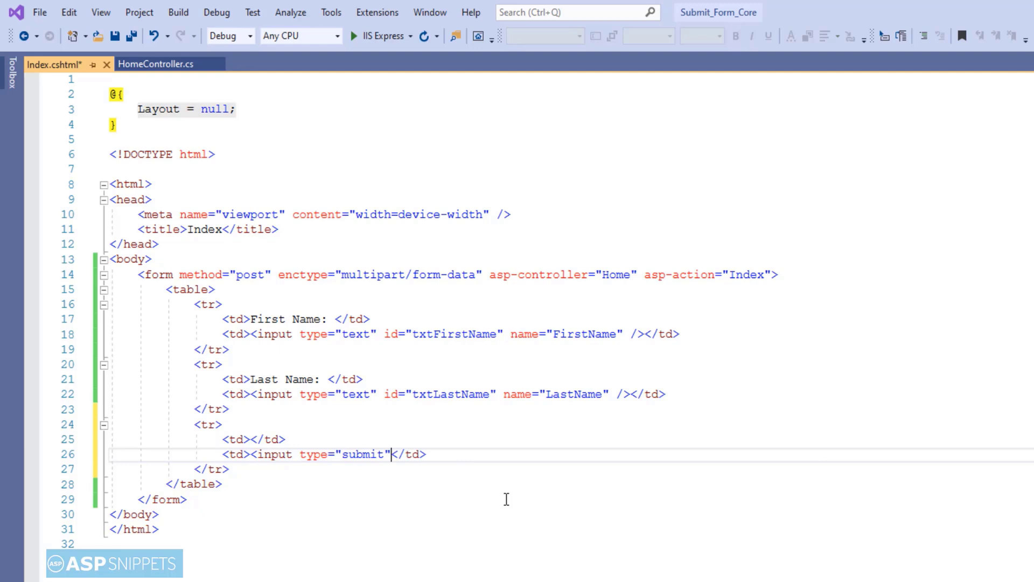
type("value=\"\"")
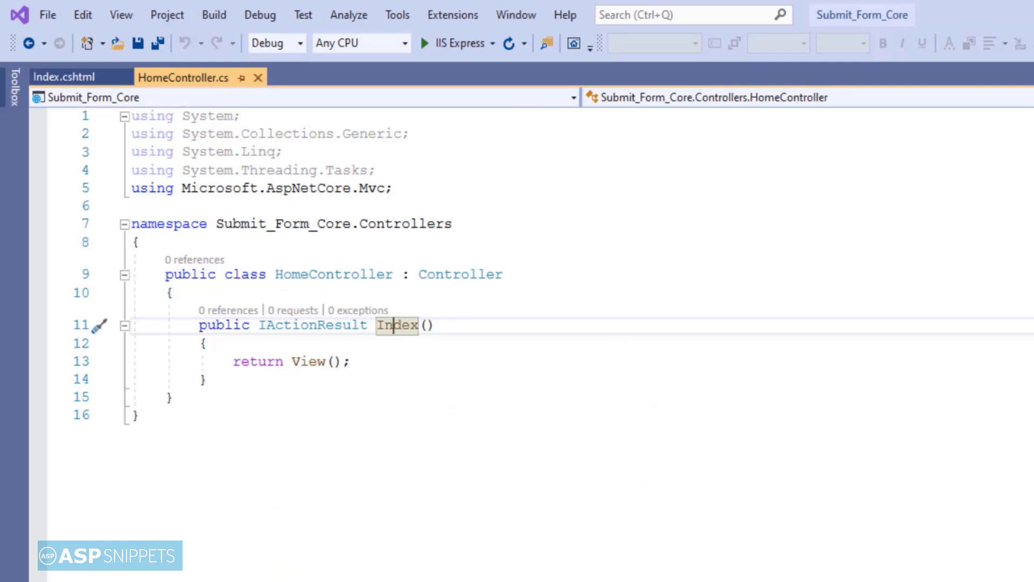
- Begin a second public IActionResult Index action below the existing one
type("p")
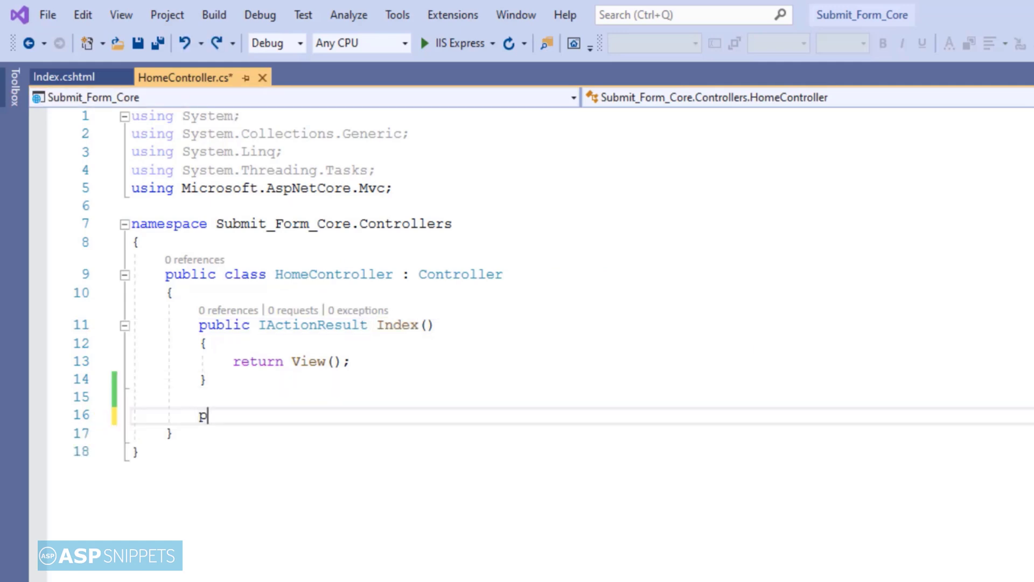
type("ublic Ia")
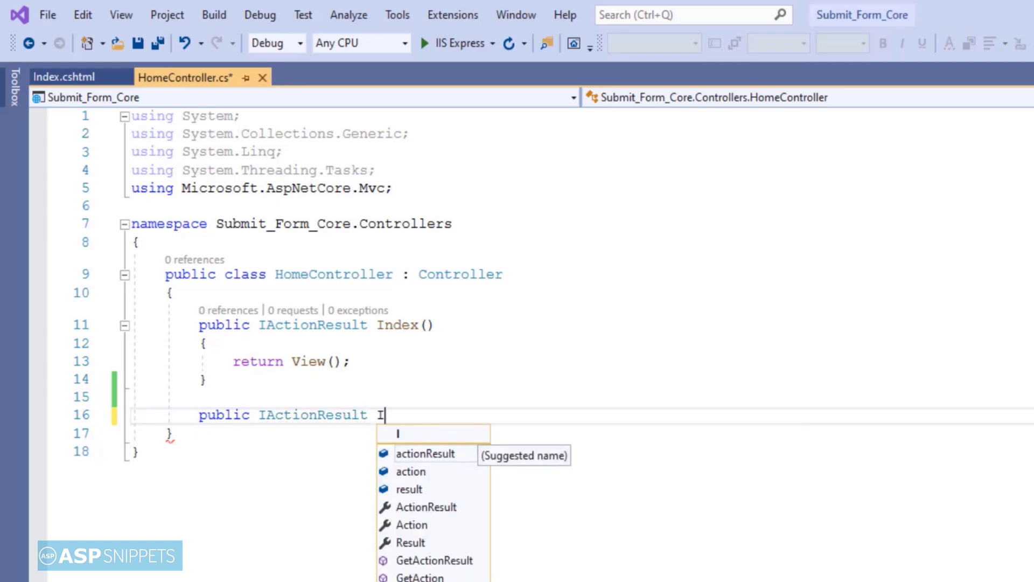
type("Index")
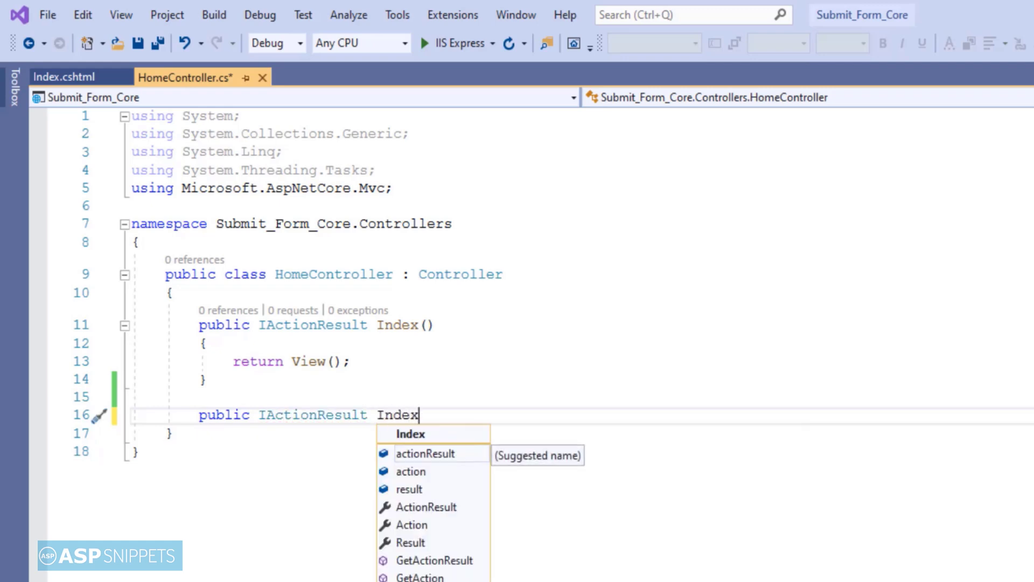
type("(")
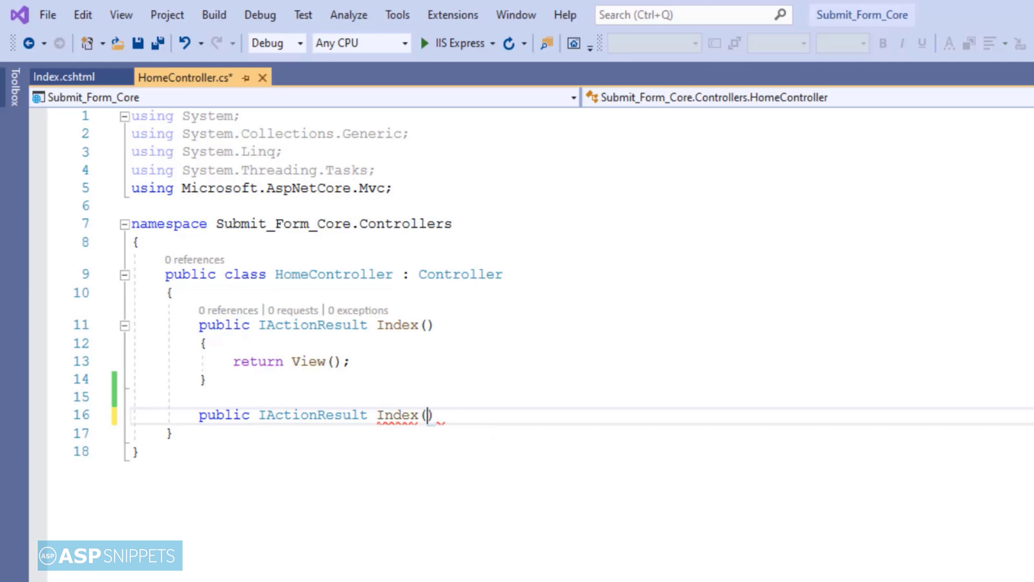
type("s")
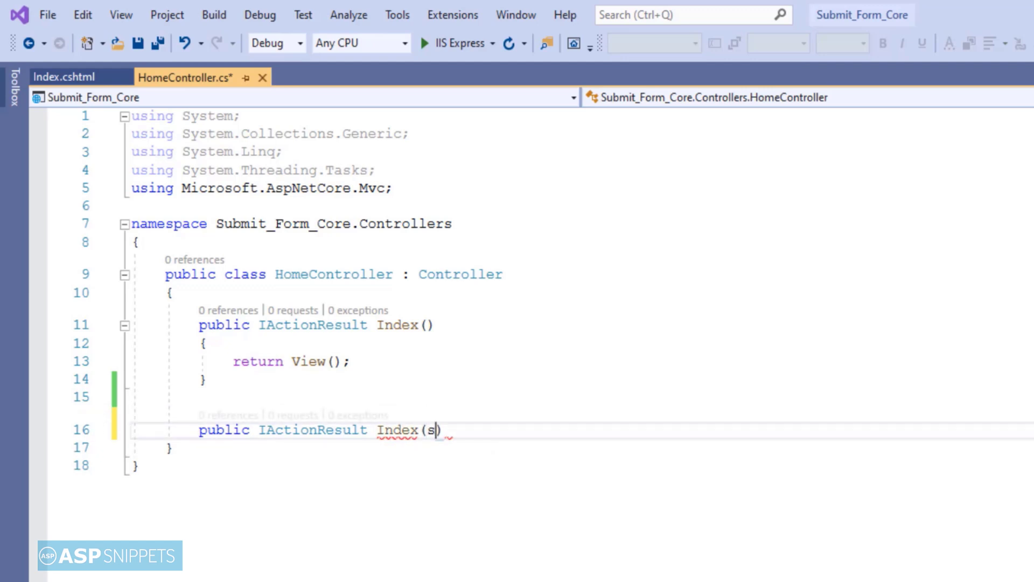
type("tring")
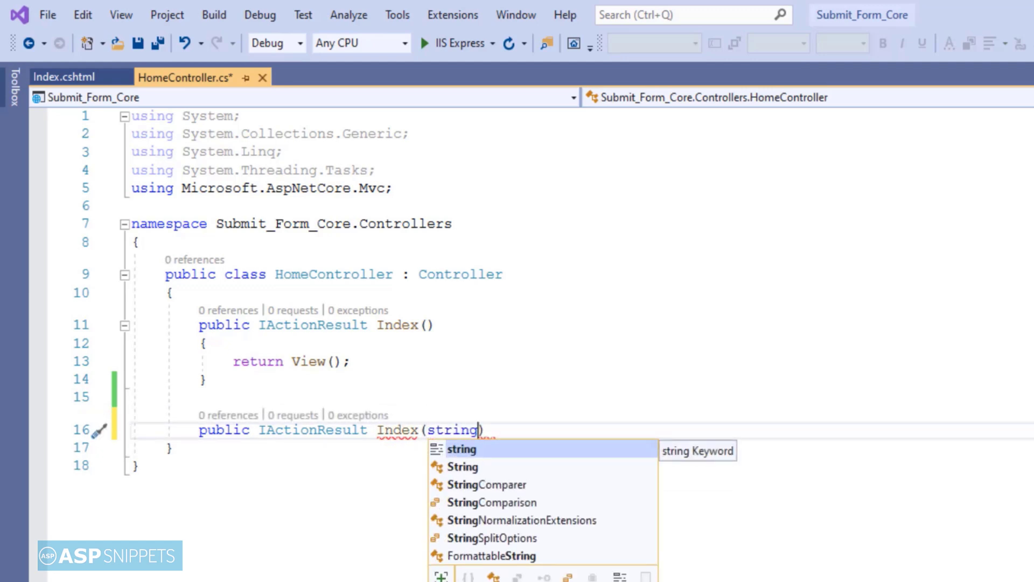
- Give the new Index action parameters string firstName, string lastName and open its body
type("firs")
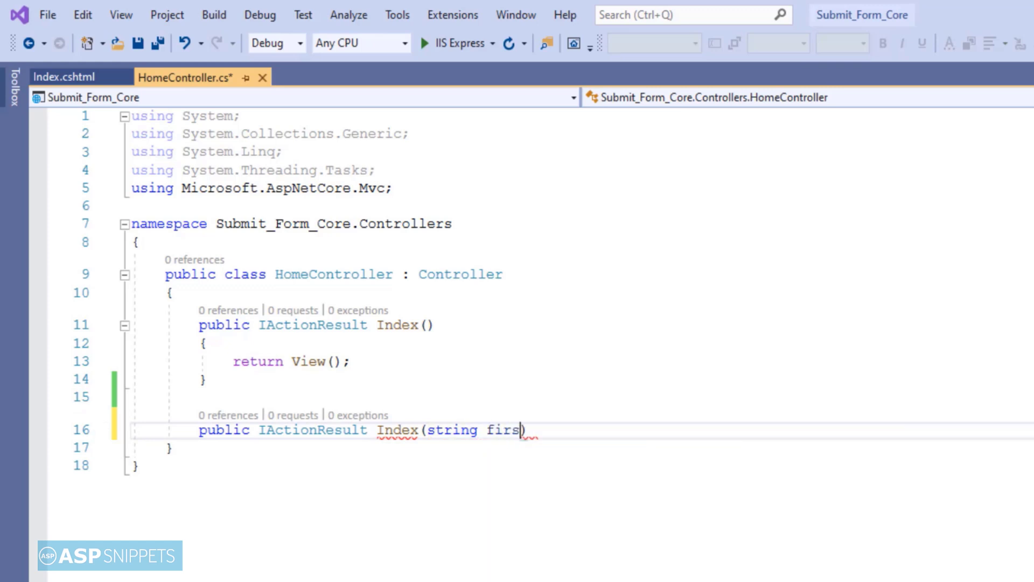
type("tNa")
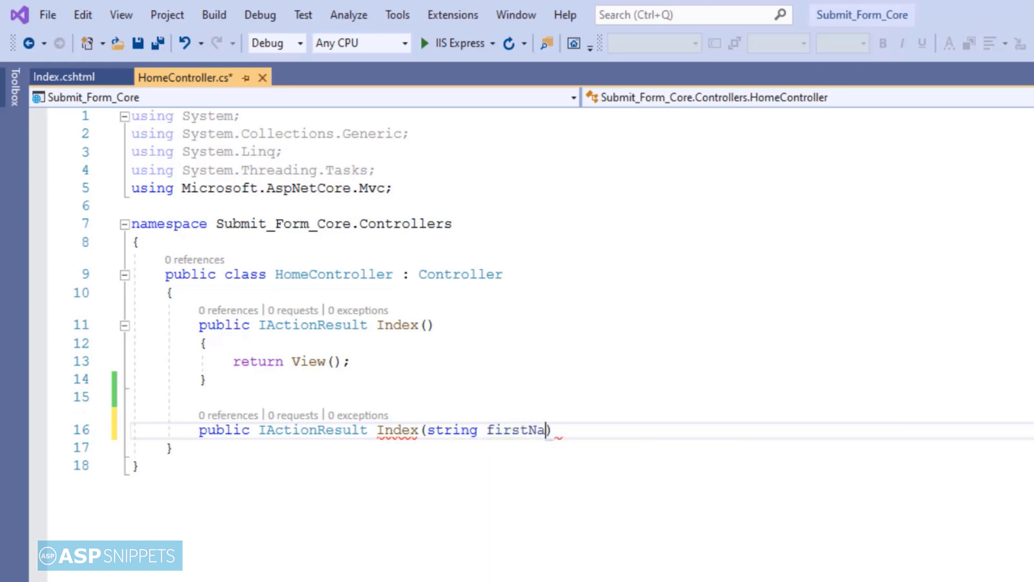
type("me")
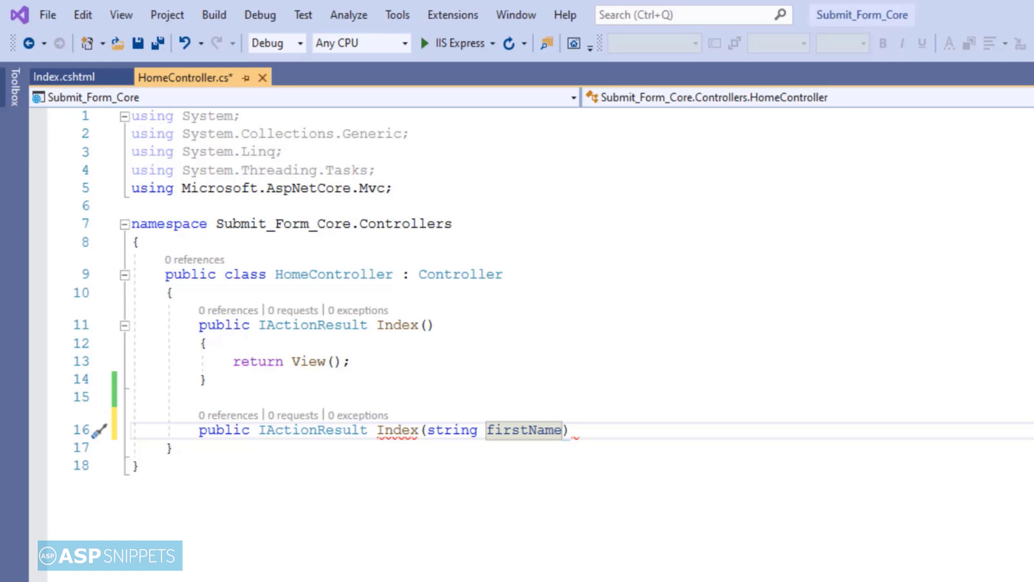
type(", string")
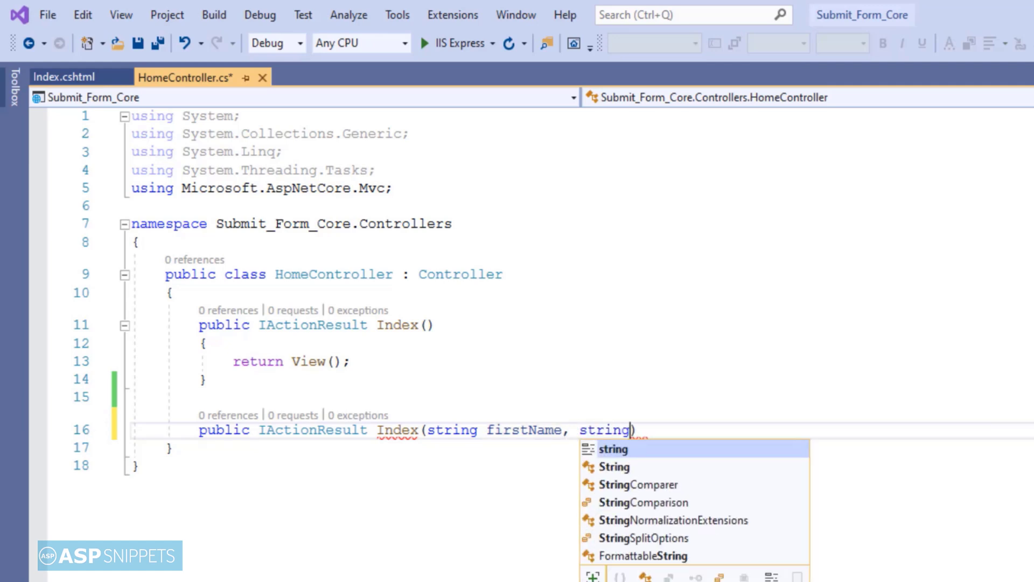
type("la")
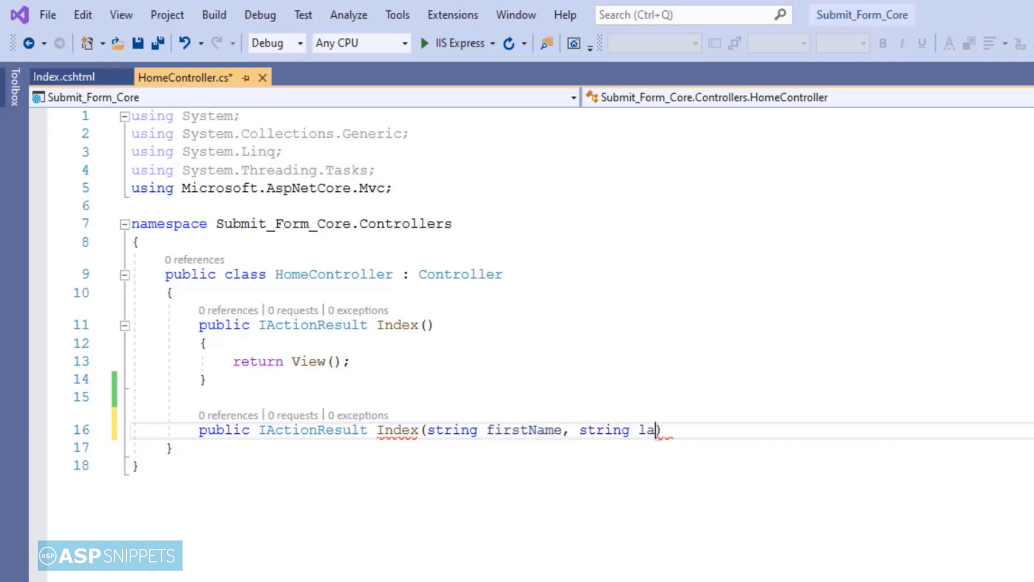
type("stName)")
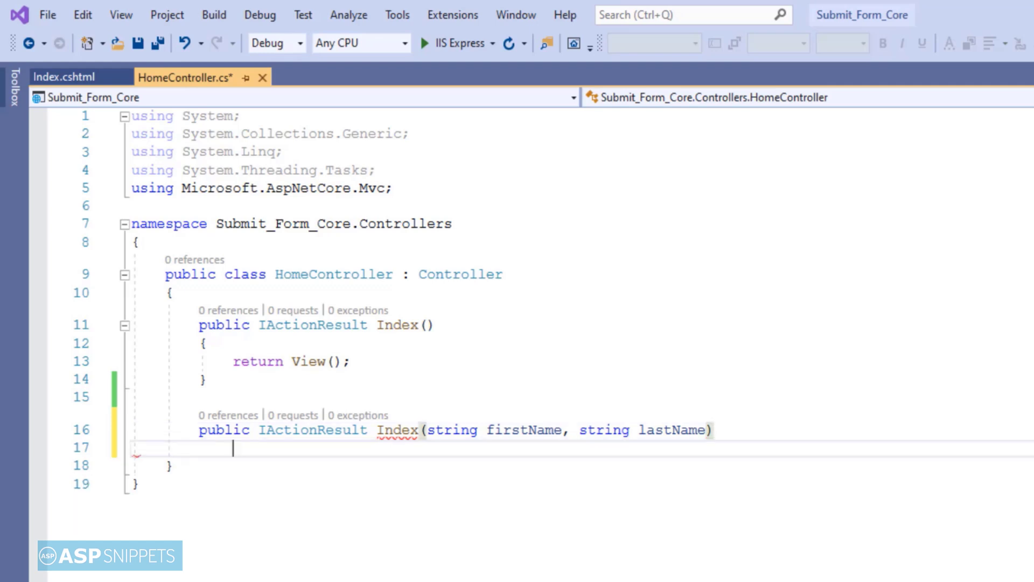
type("{")
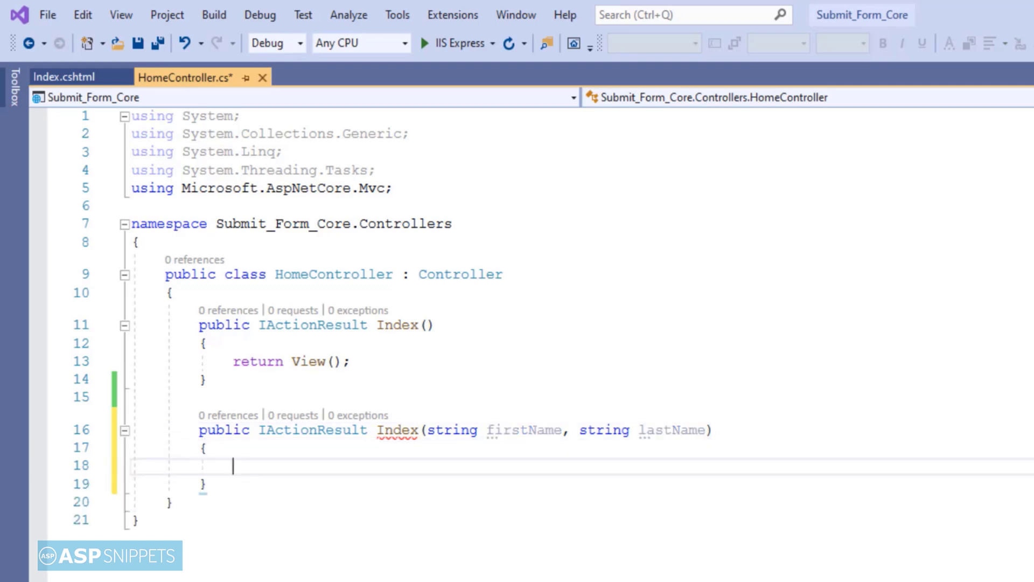
- Set ViewBag.Name = string.Format("Name: {0} {1}", firstName, lastName) in the action body
type("ViewBag.")
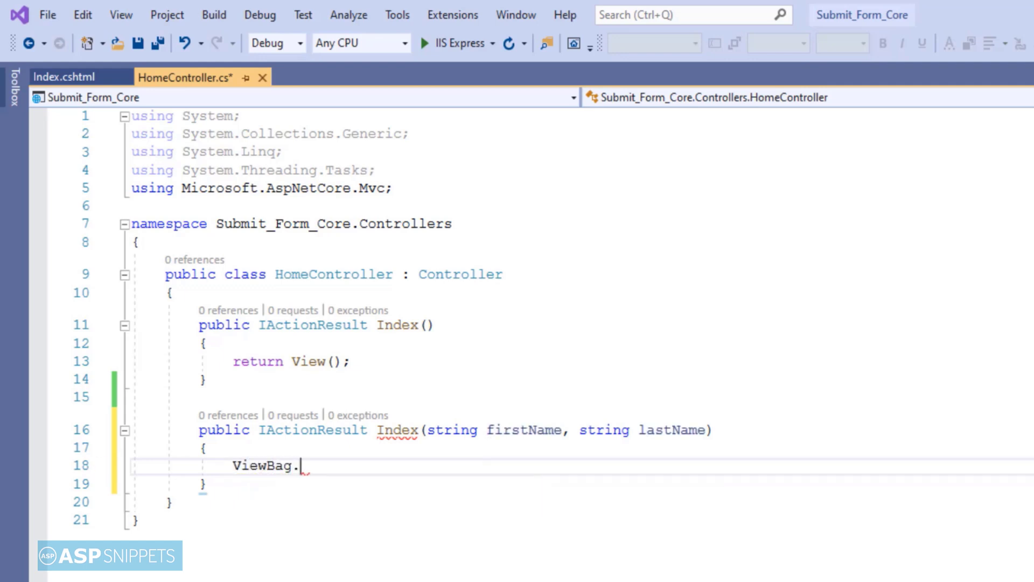
type("Name =")
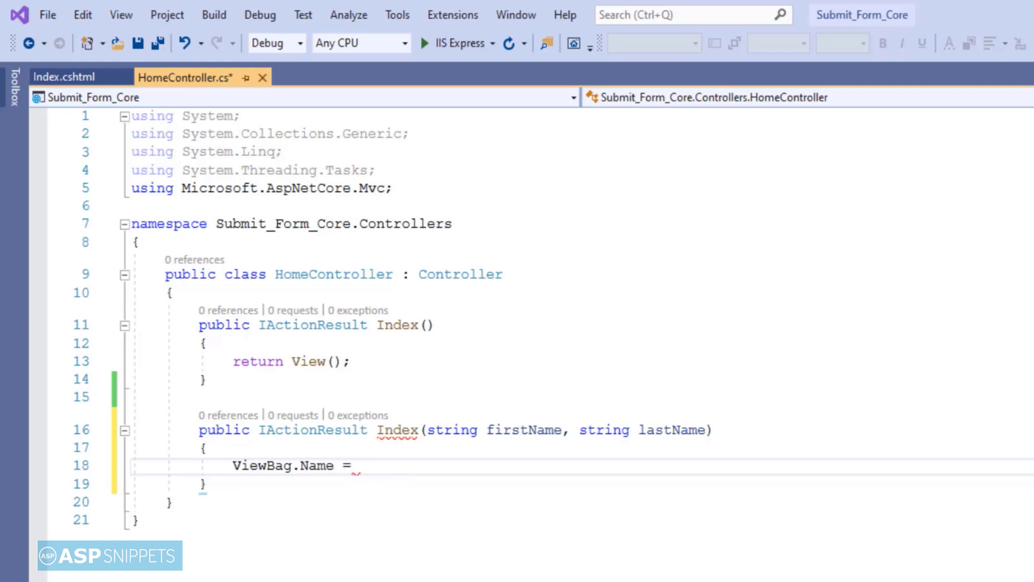
type("string.Format(\"")
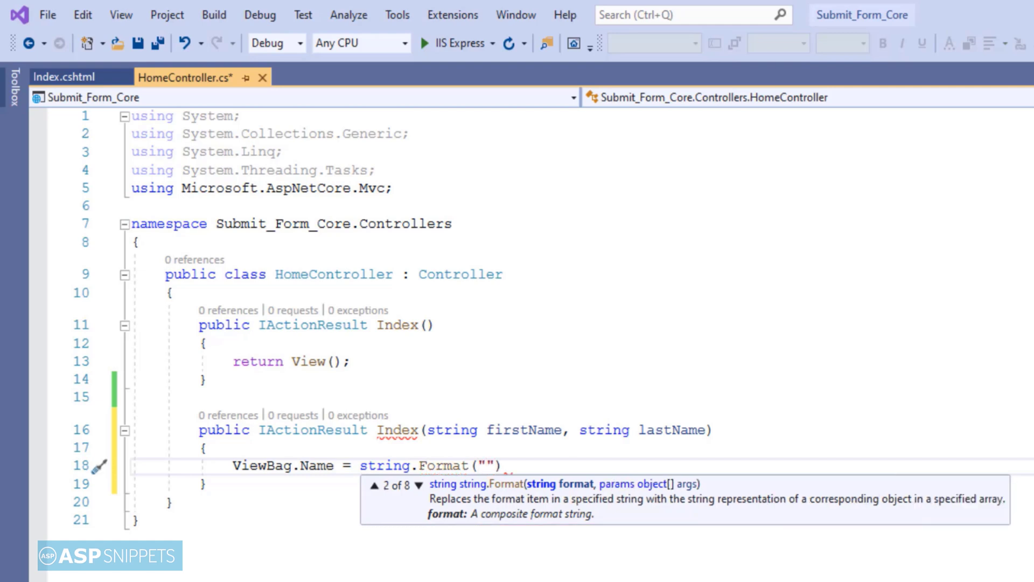
type("Name: {")
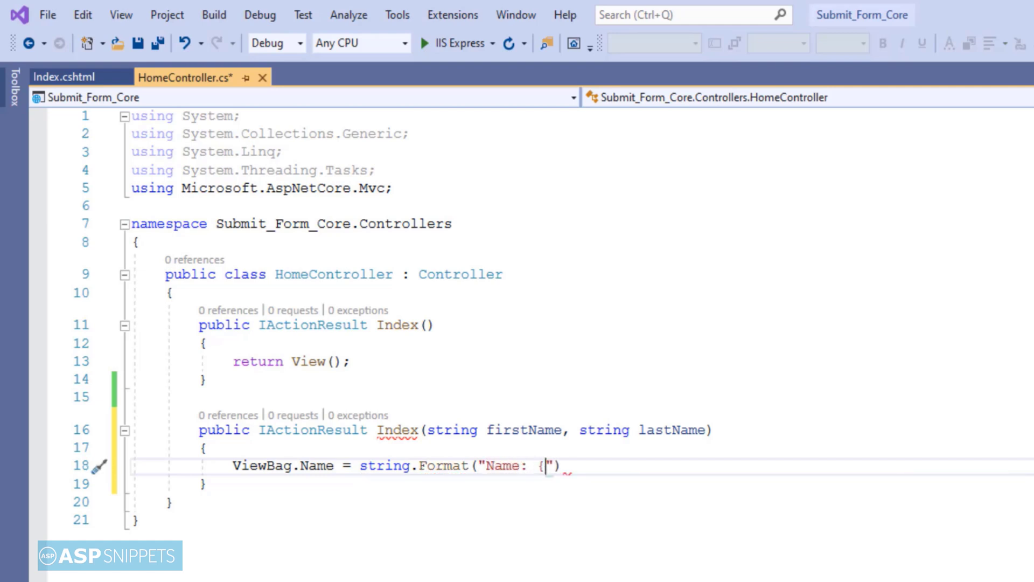
type("0} {1")
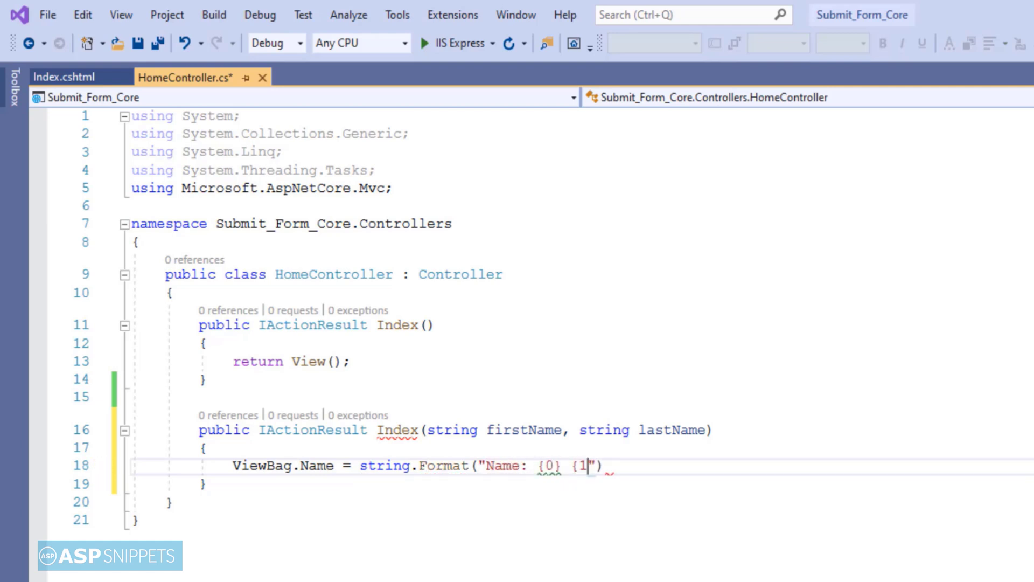
type("}")
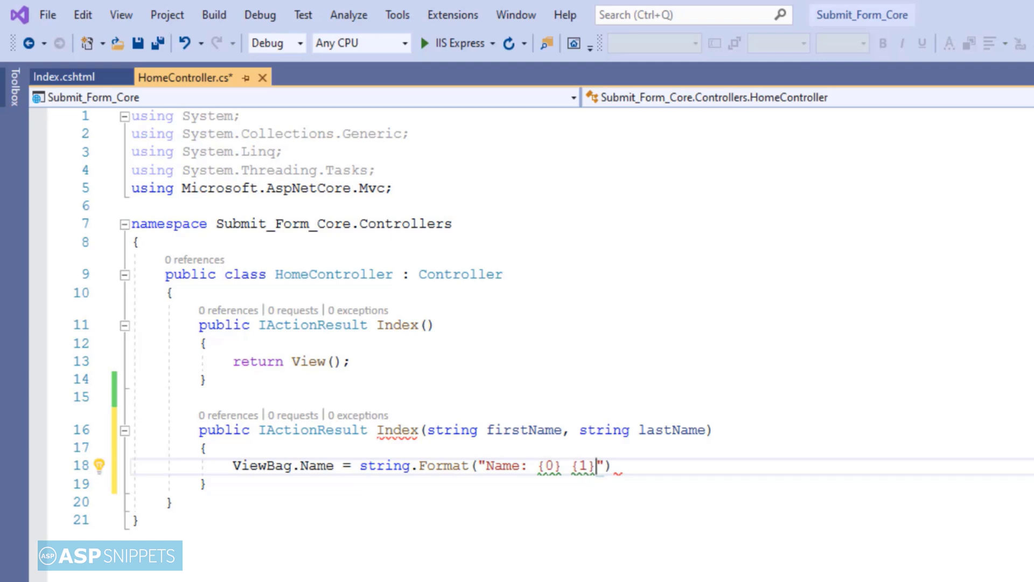
type(", firstNam")
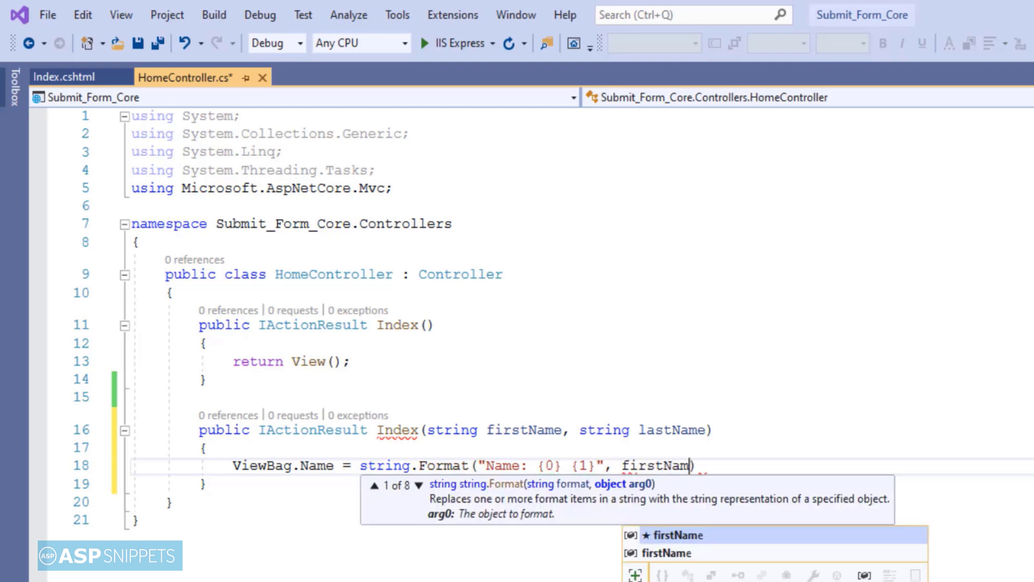
type(", lastName")
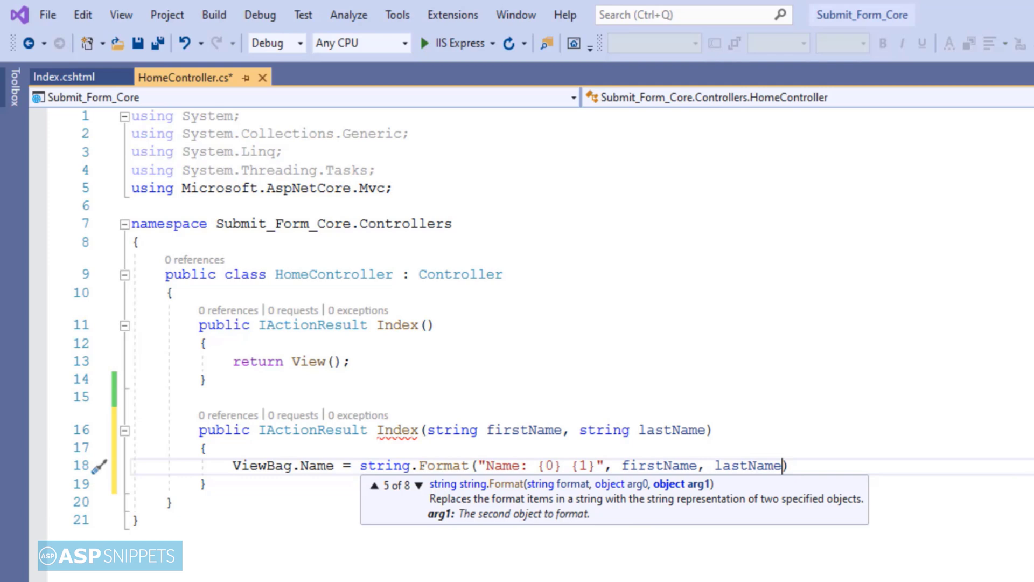
type(";")
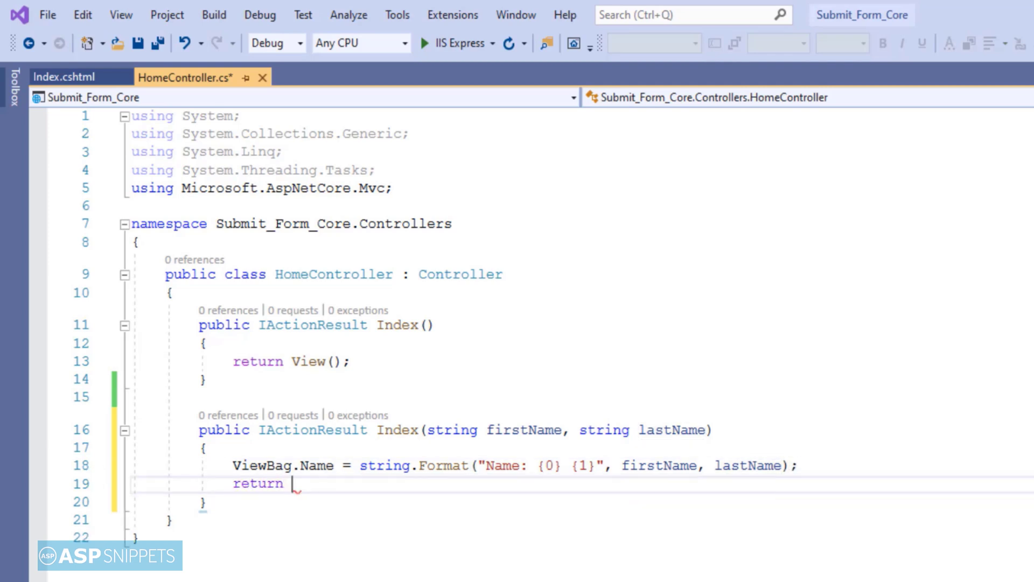
- Return View() from the action and save HomeController.cs
type("View();")
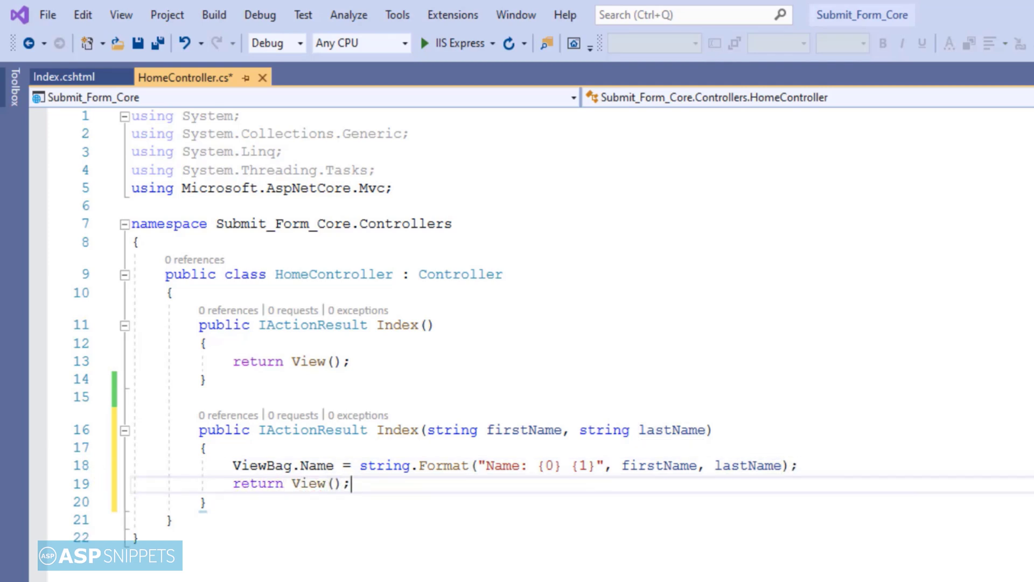
key("ctrl+s")
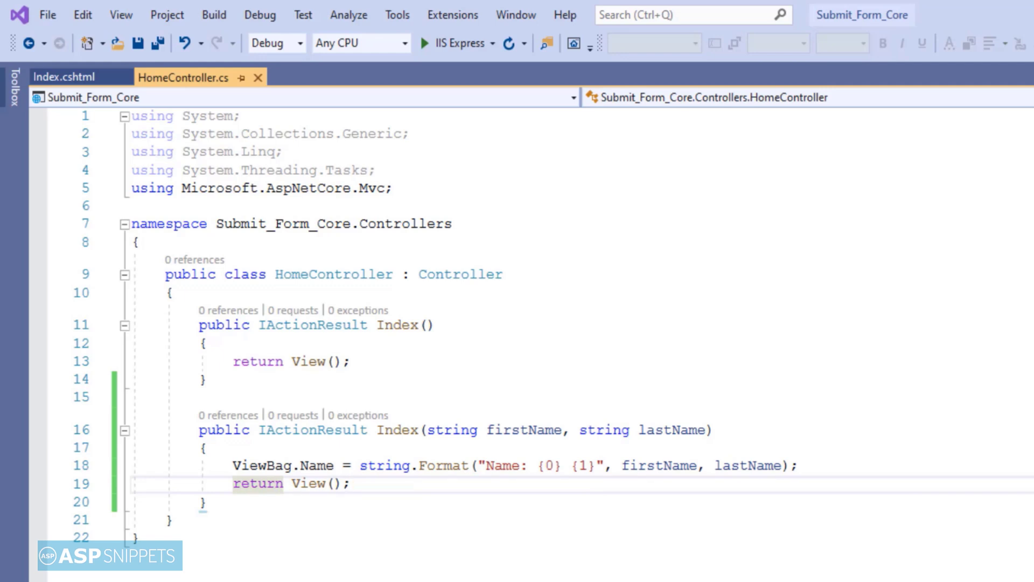
left_click(352, 483)
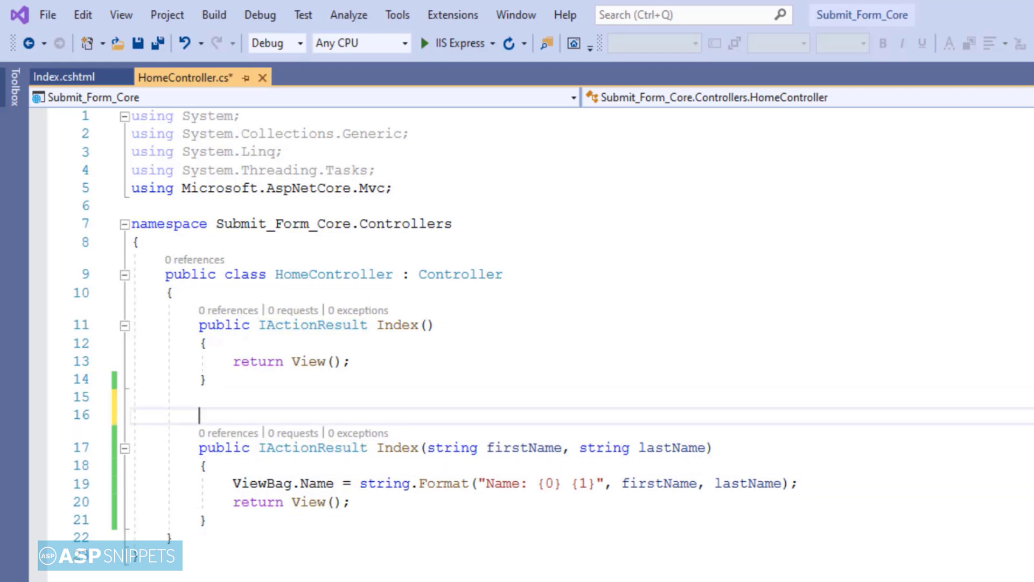
- Decorate the second Index action with [HttpPost] and [ValidateAntiForgeryToken] and save
type("[HttpPost")
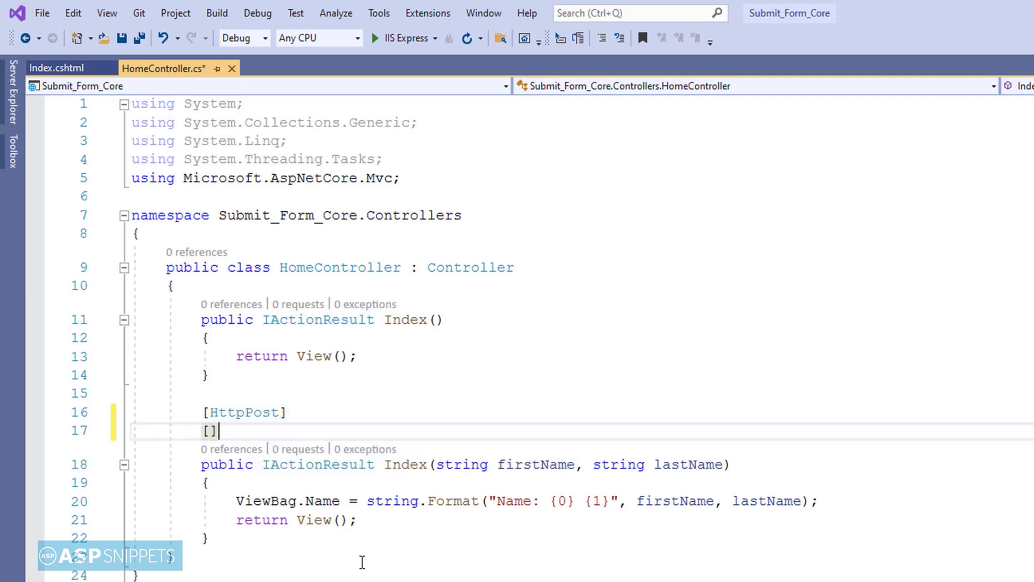
type("ValidateAntiForgeryToken")
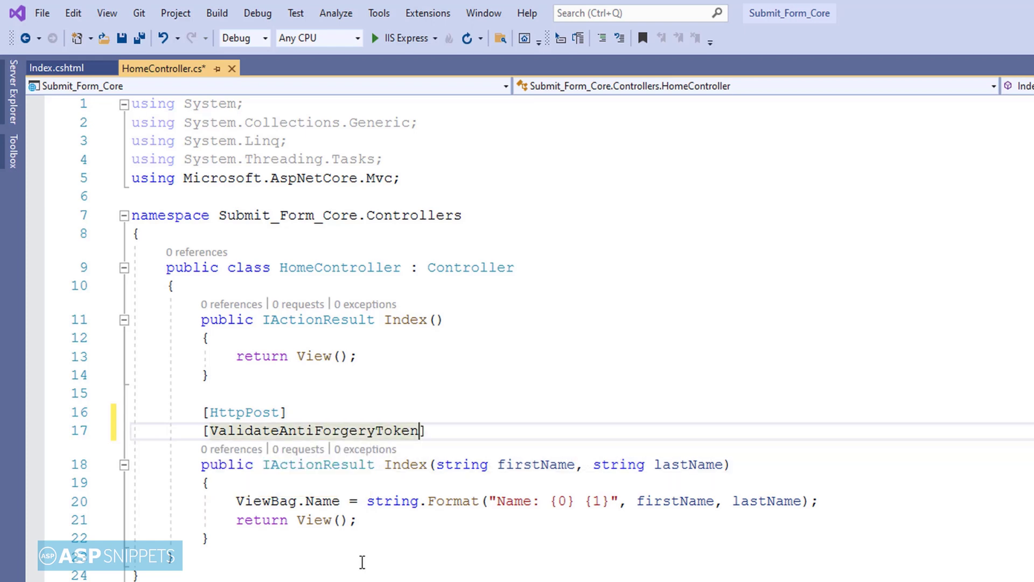
key("ctrl+s")
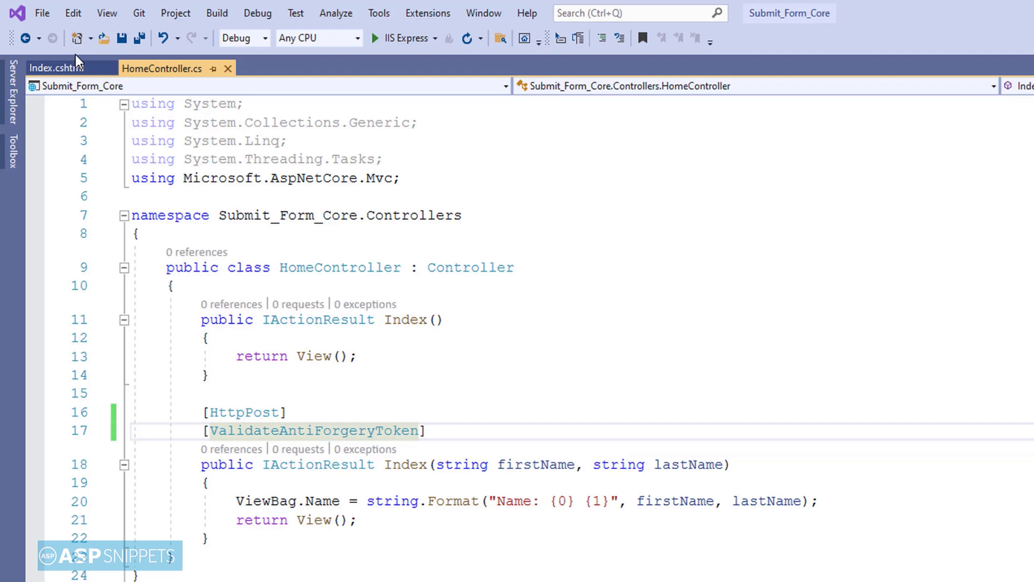
left_click(47, 67)
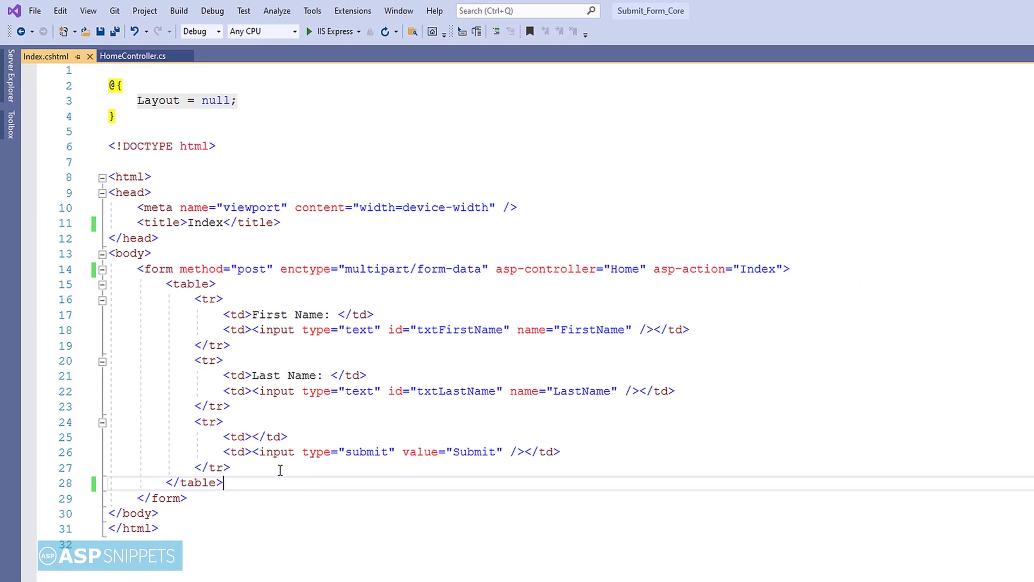
key("enter")
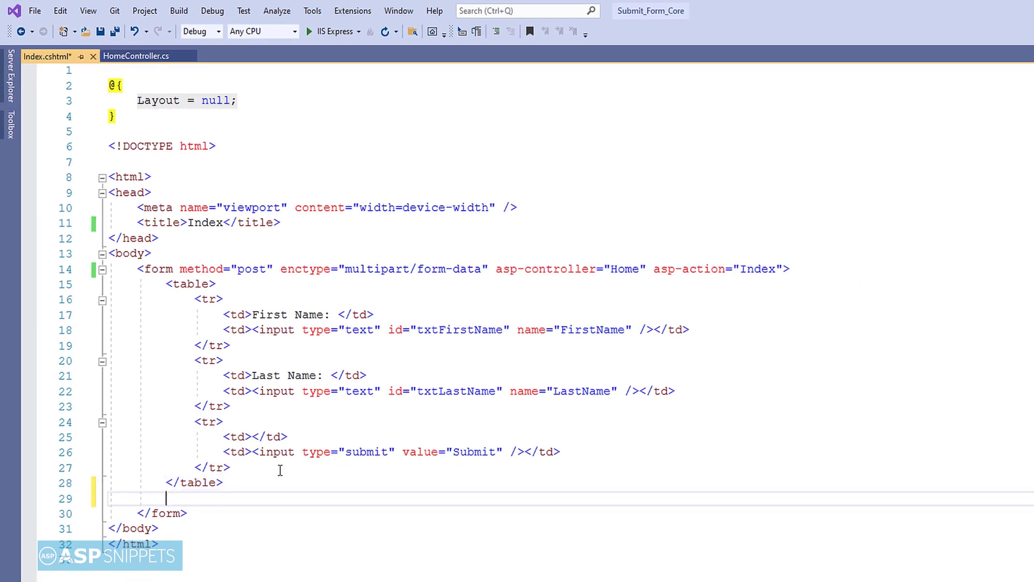
type("<hr />")
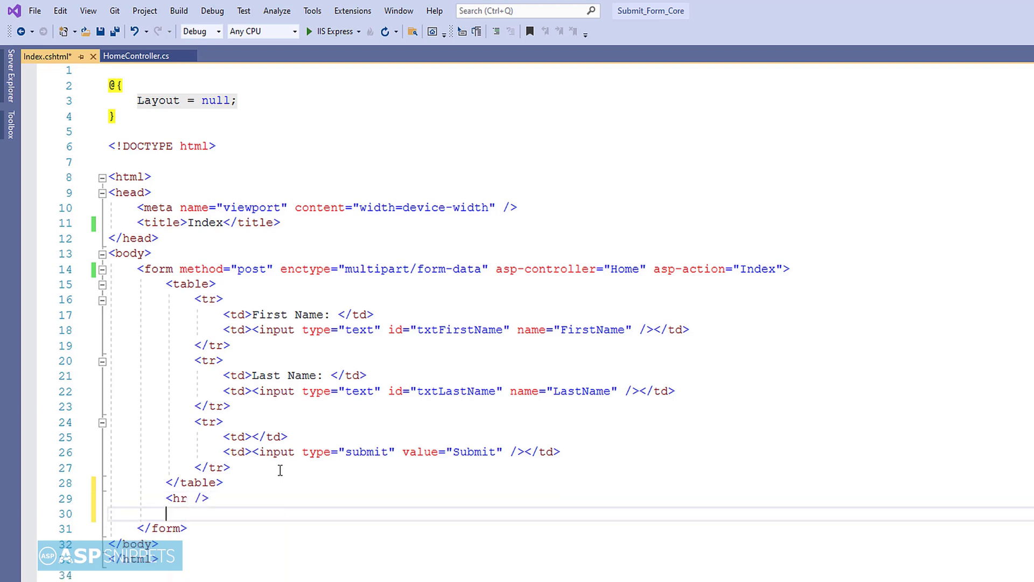
type("@ViewBag")
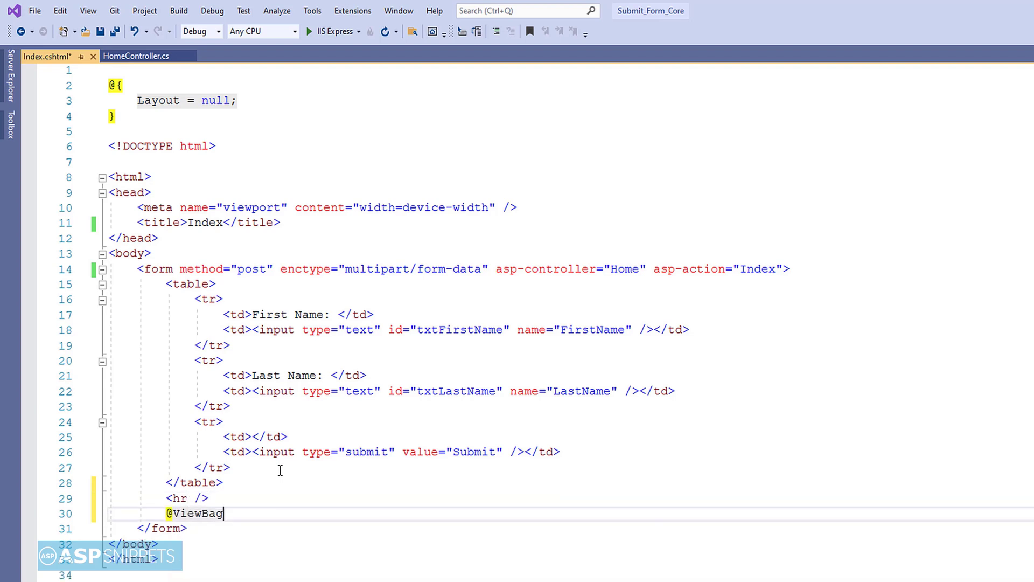
type(".Name")
type("@")
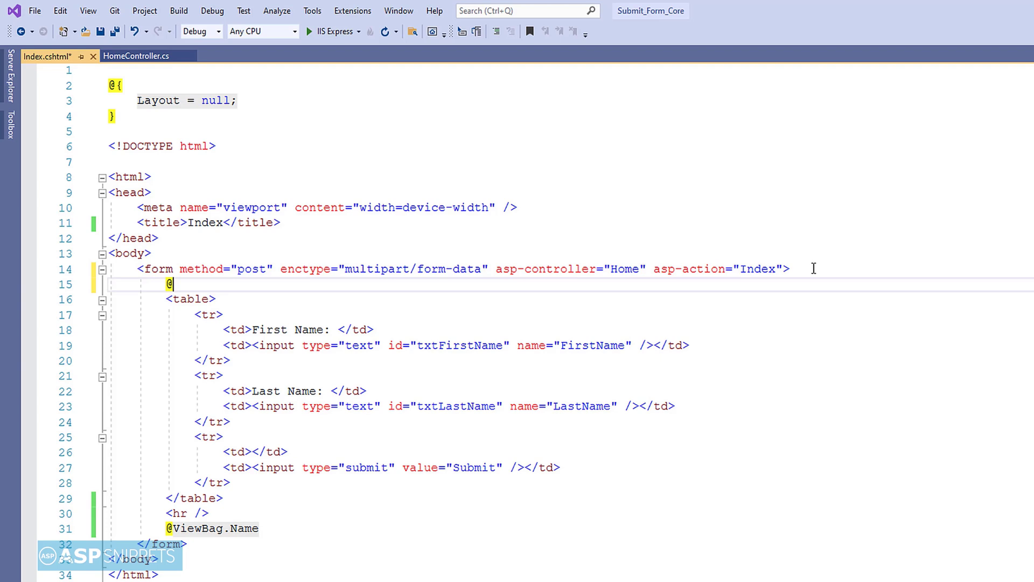
type("Html.")
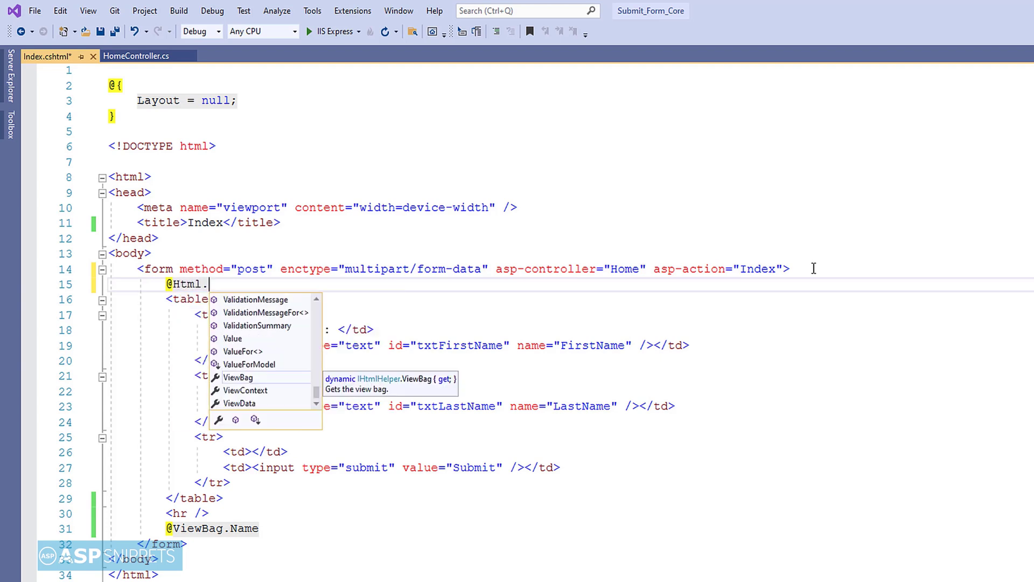
type("AntiForgeryToken")
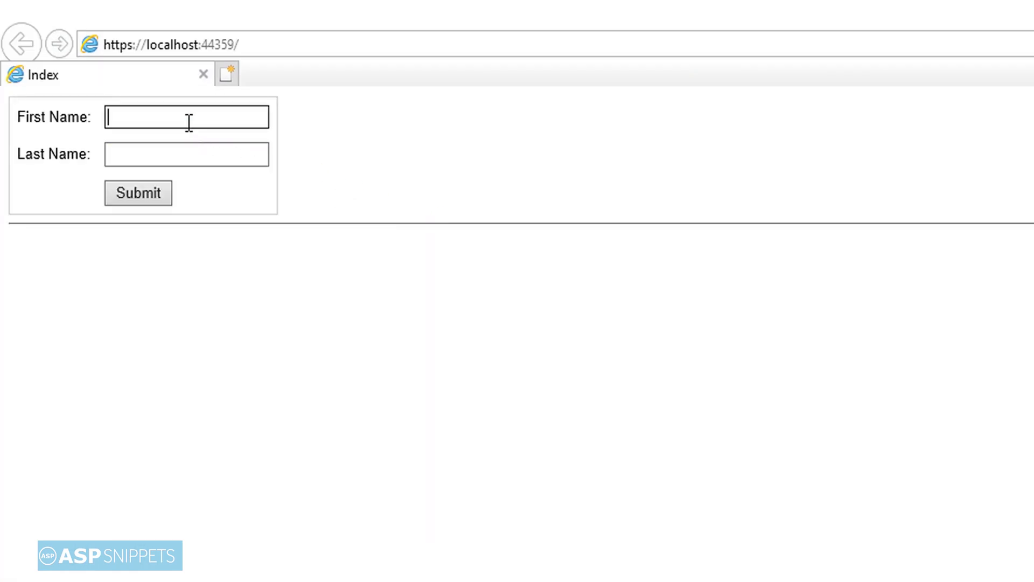
type("Mudassar")
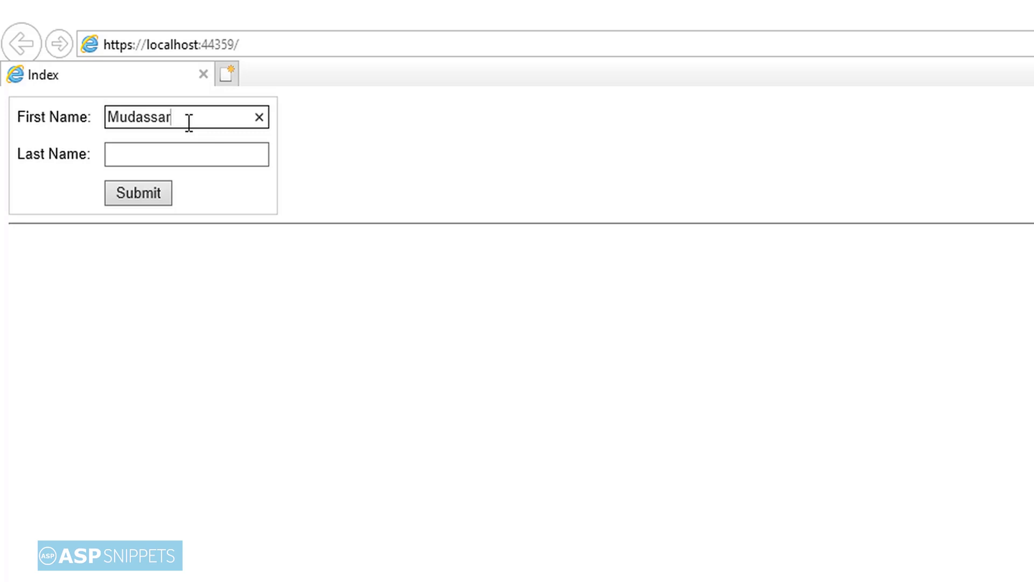
type("Khan")
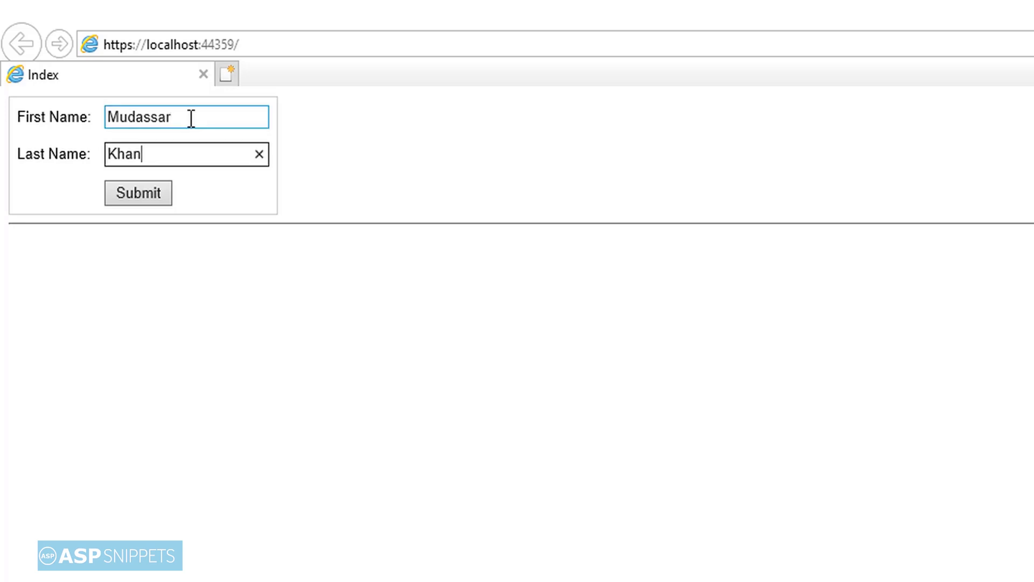
left_click(138, 193)
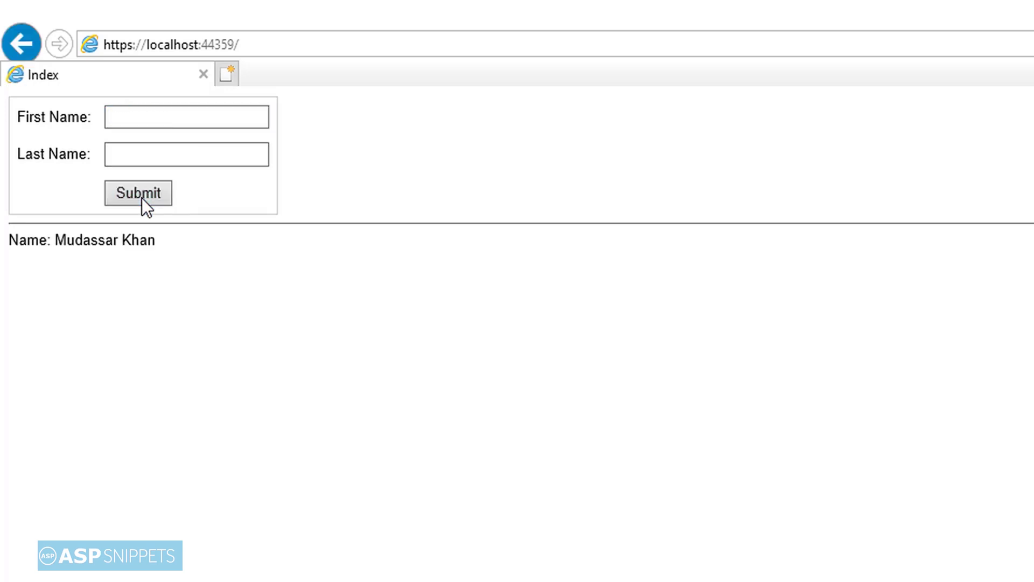